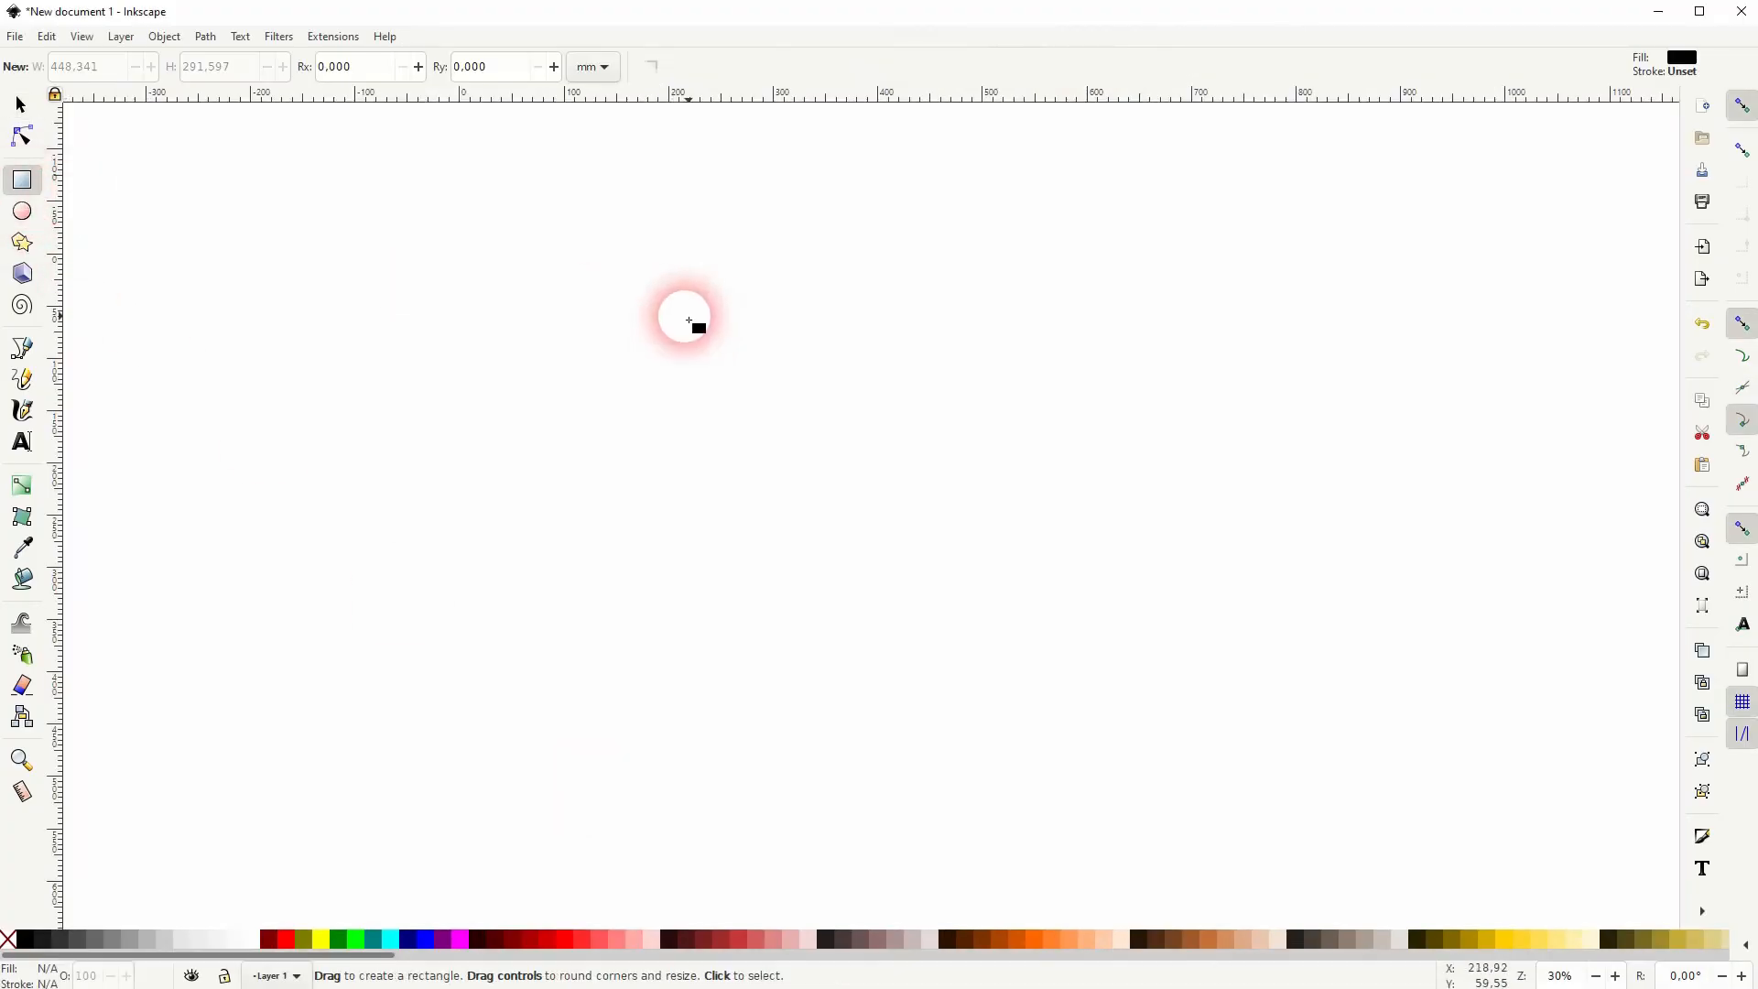
- Draw a black rectangle frame and make a dark red inset panel inside it
drag(687, 317, 1135, 603)
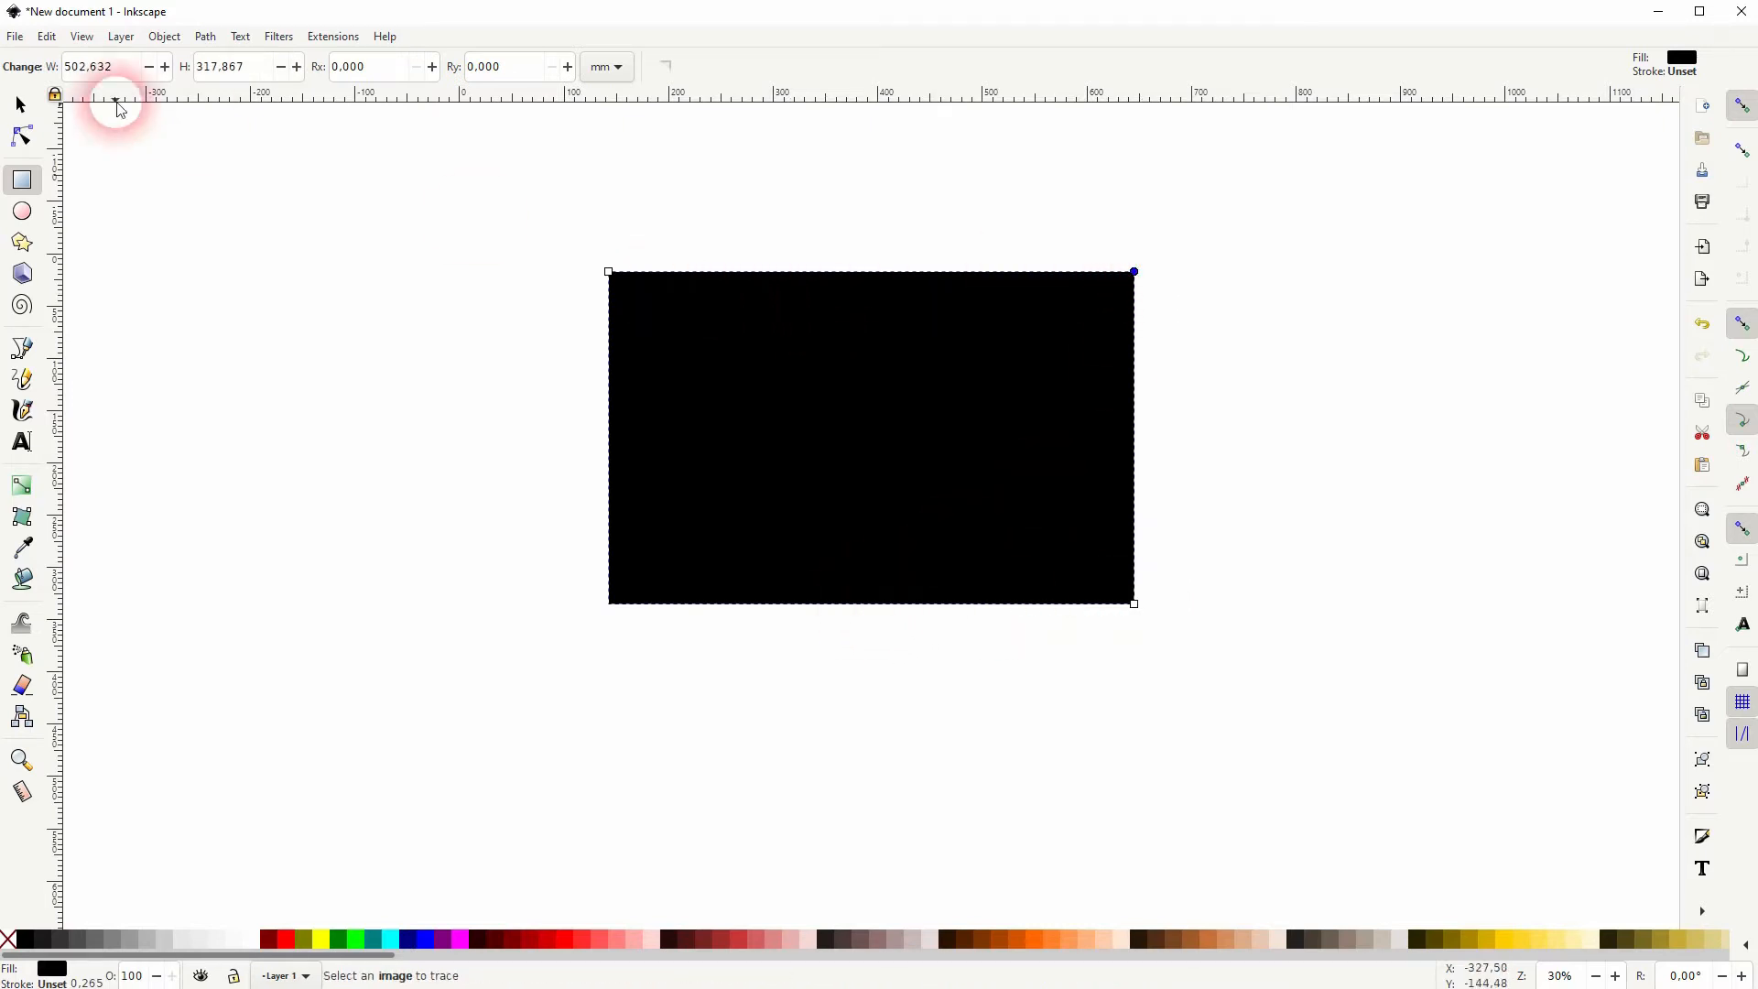
click(18, 103)
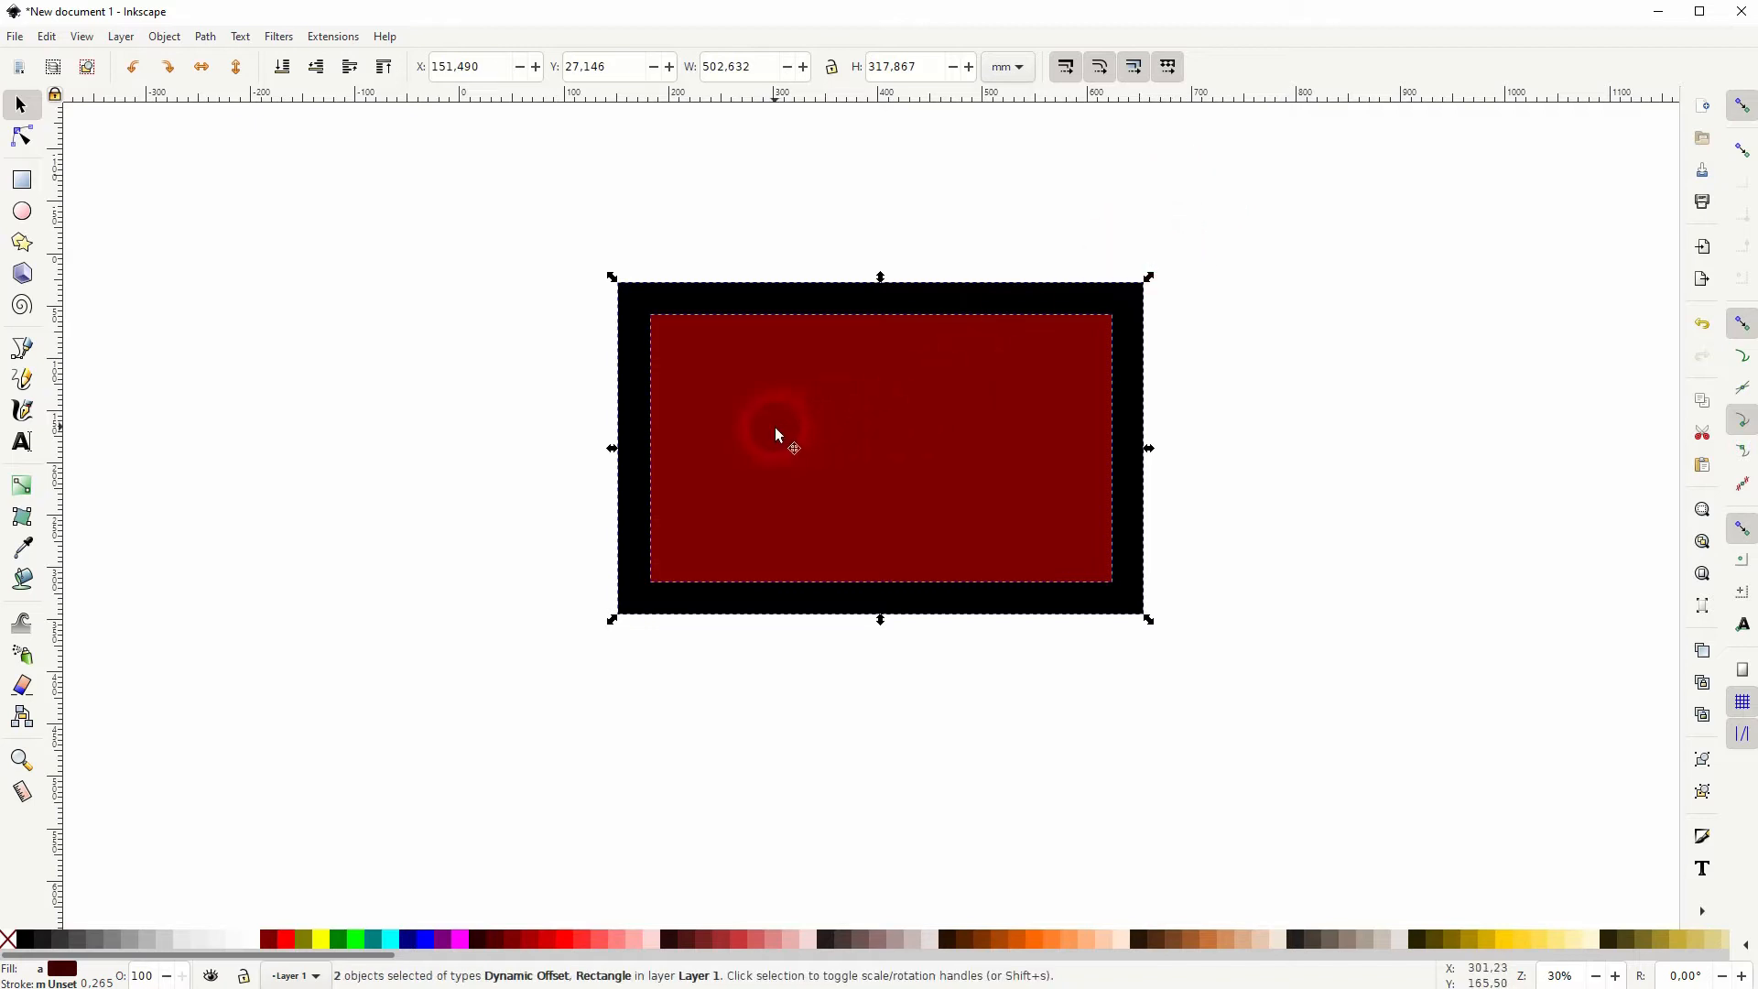
- Offset the duplicated frame up-right and place it behind the first photo as a stack
drag(773, 436, 881, 386)
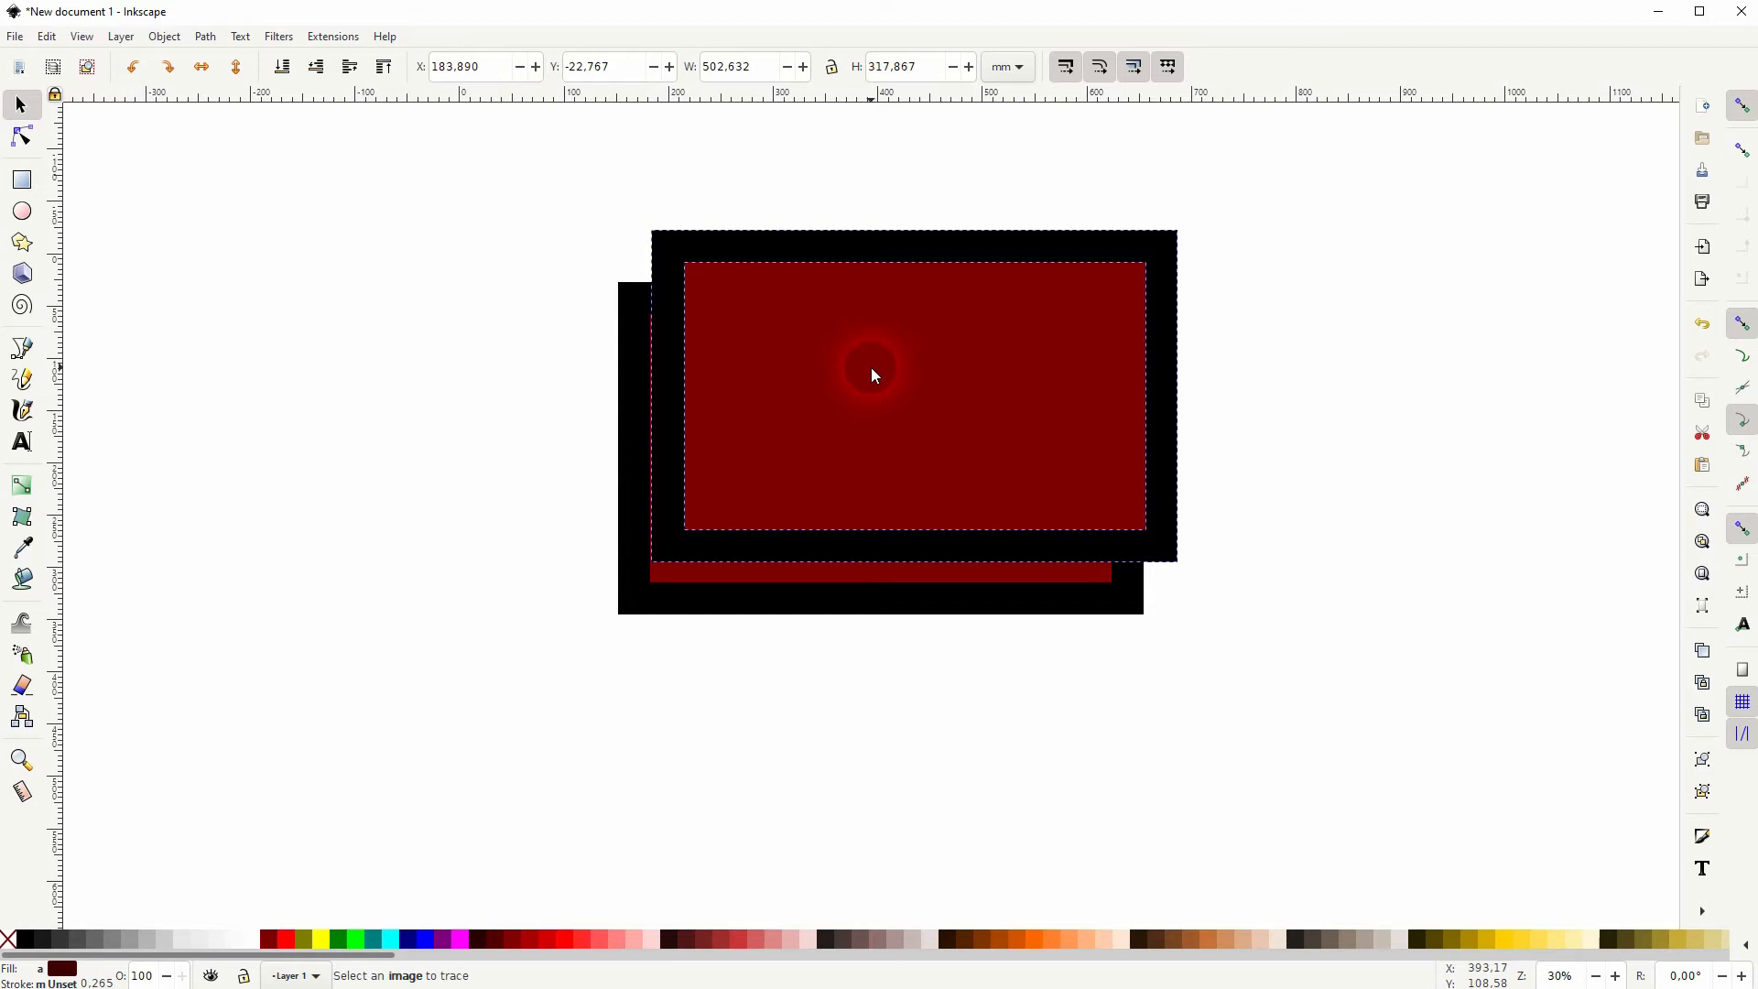
click(283, 66)
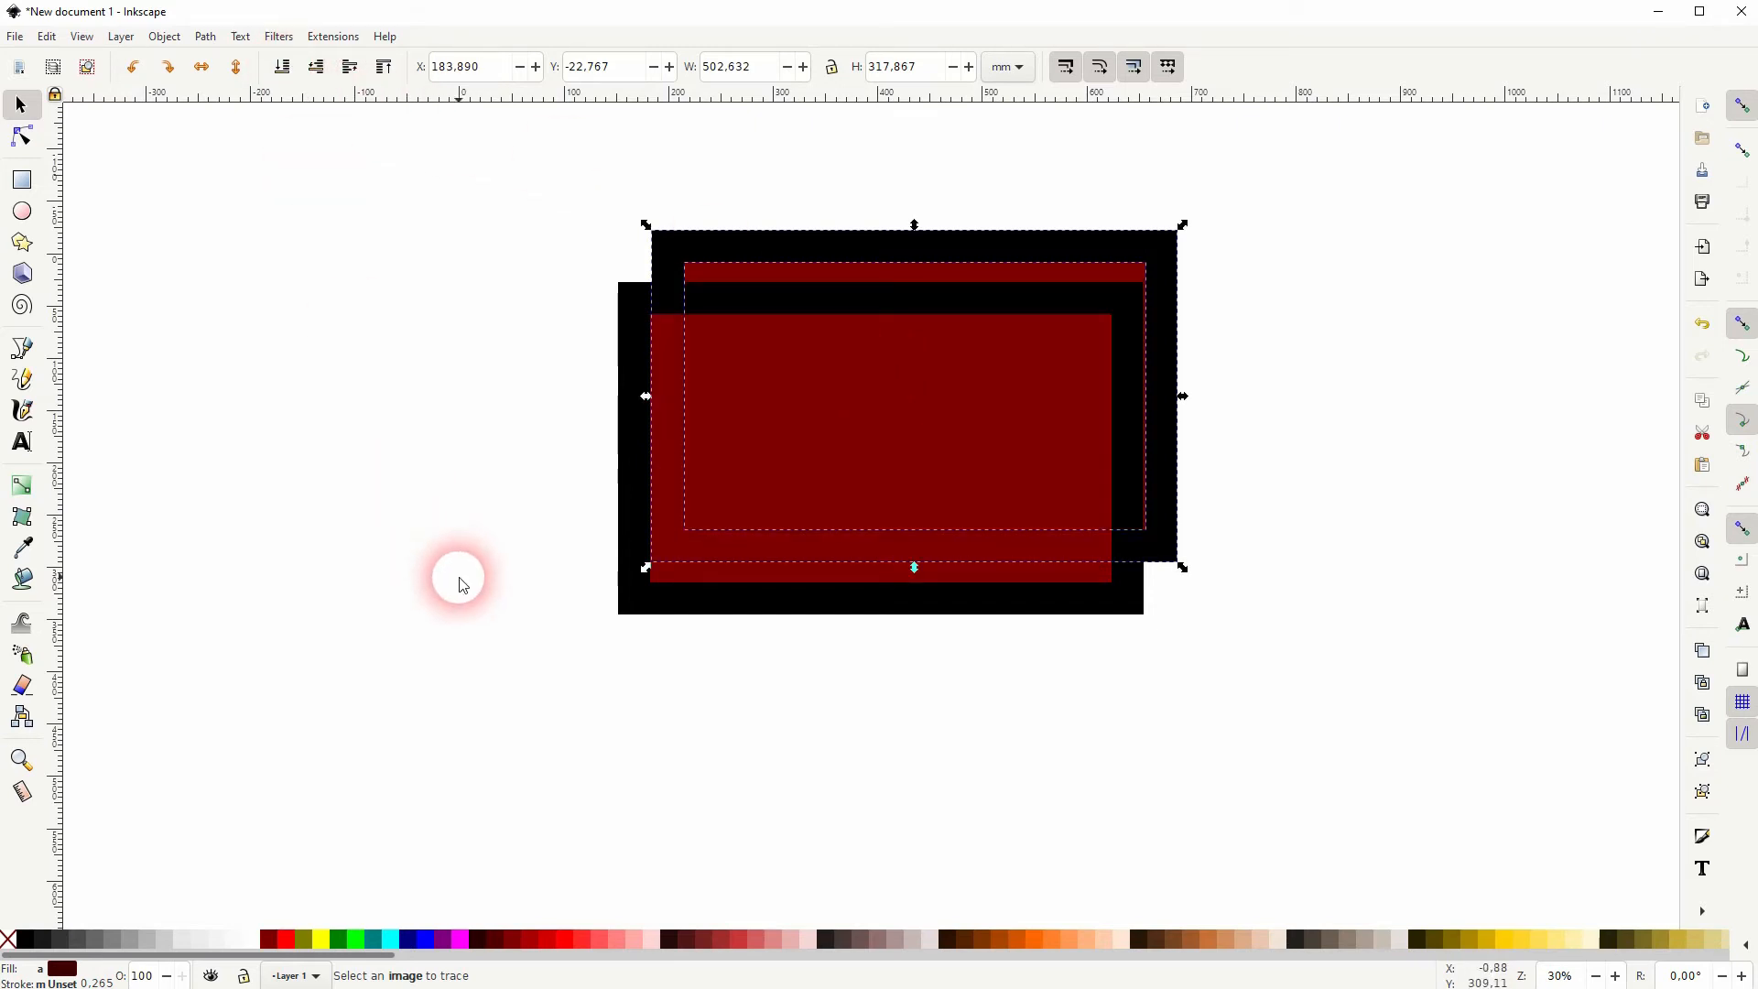
click(881, 499)
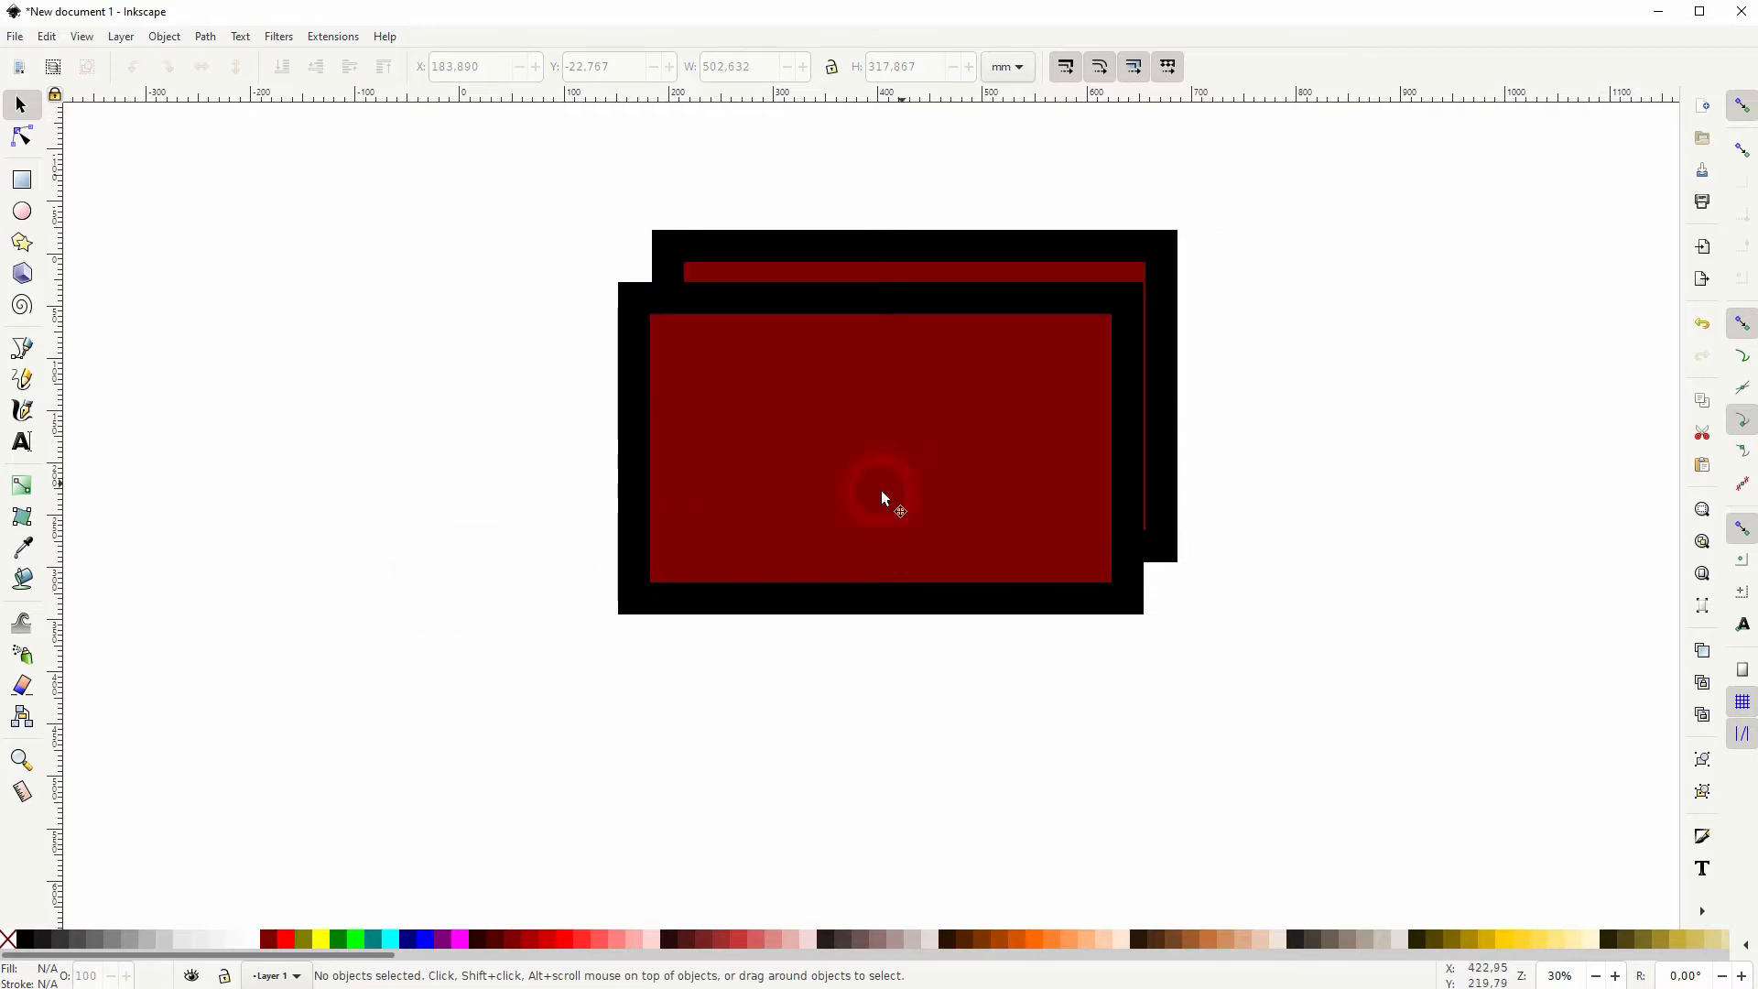
mouse_move(744, 244)
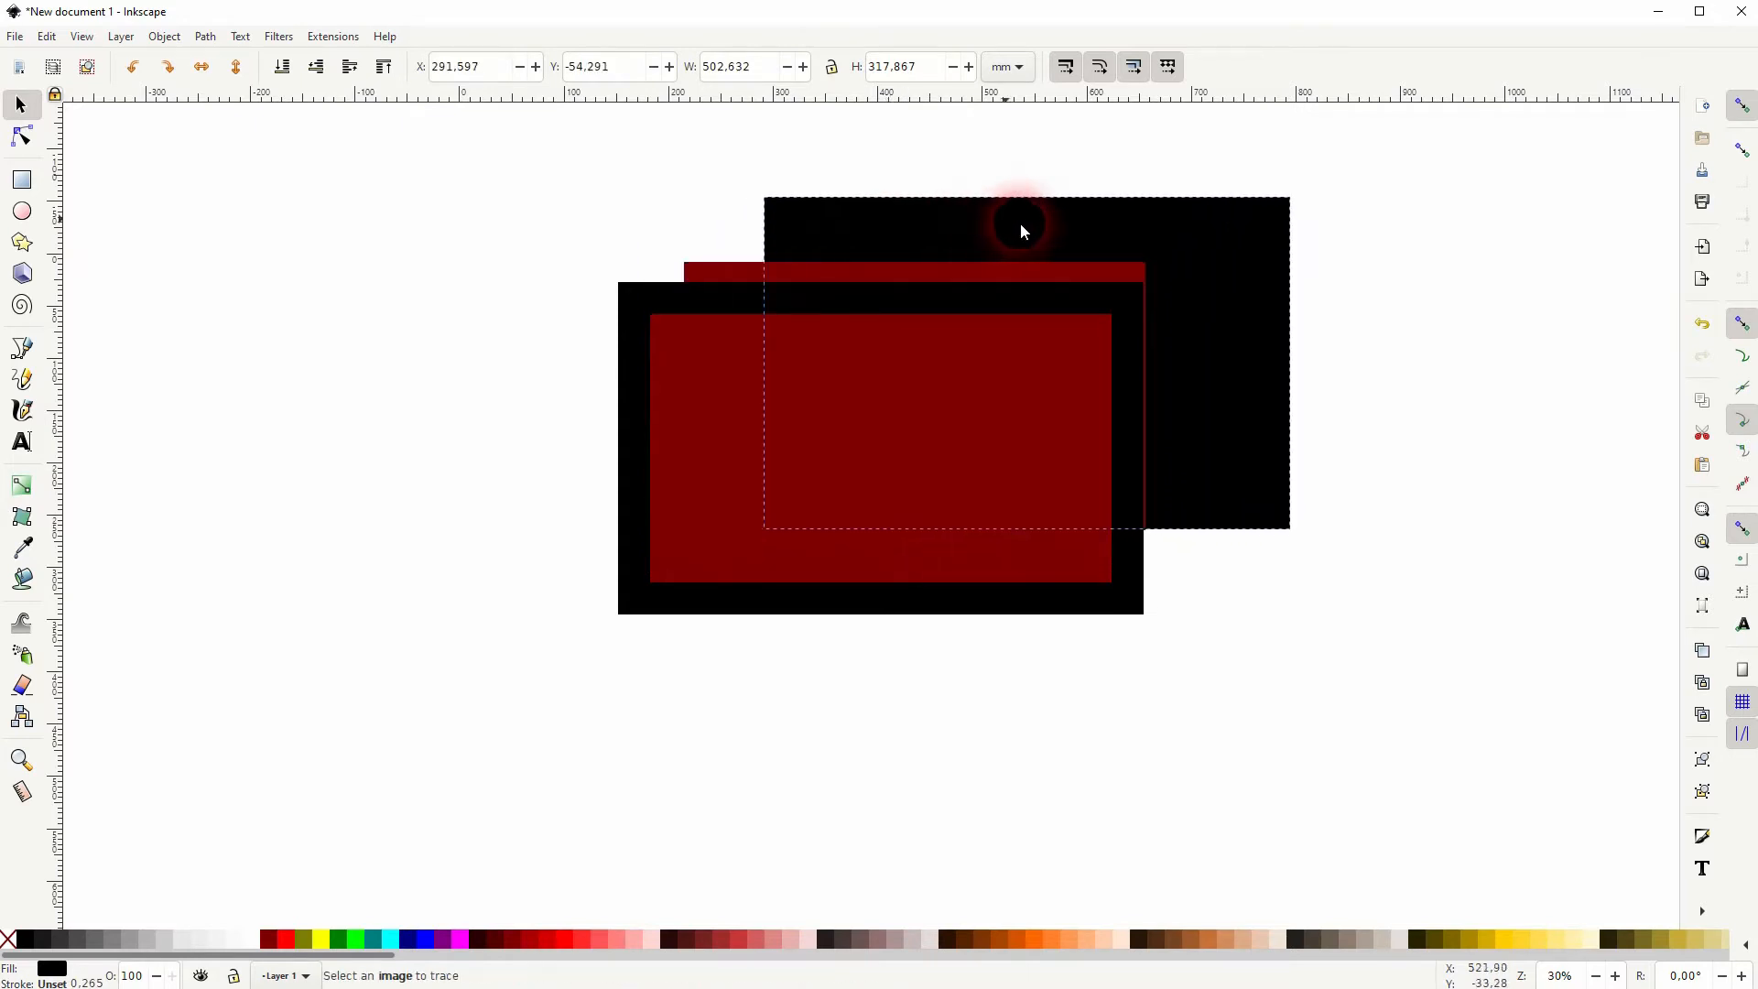
drag(1020, 232, 918, 277)
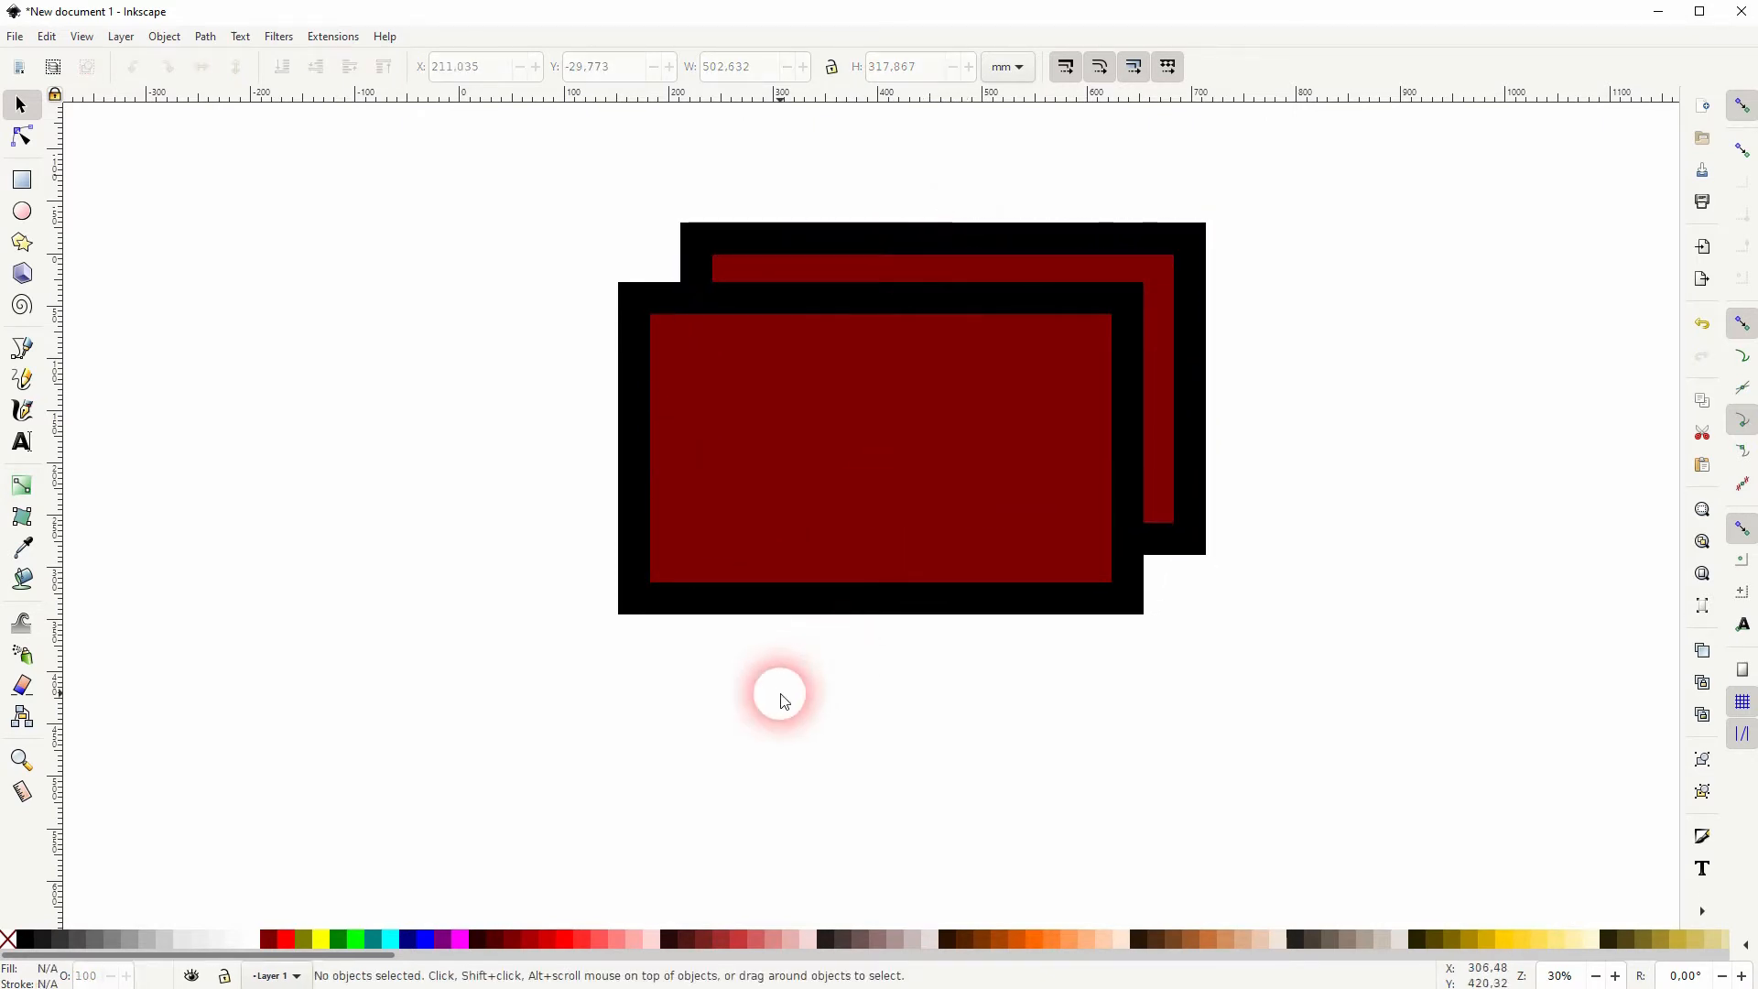
mouse_move(796, 626)
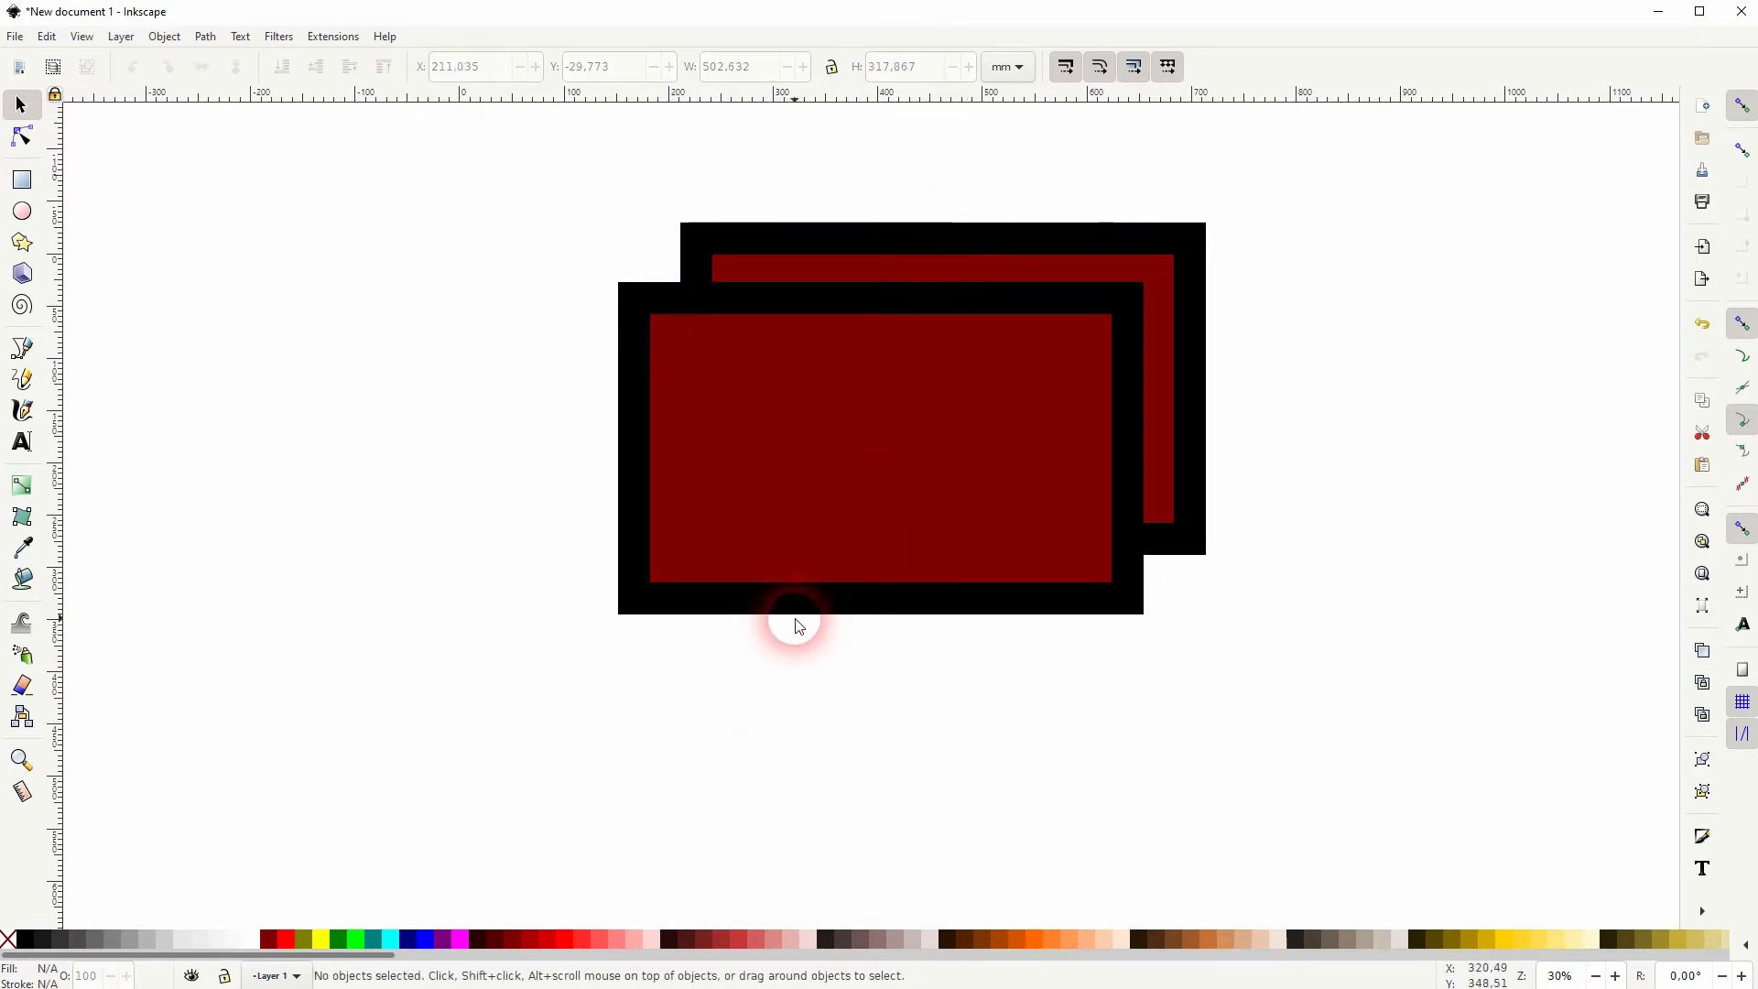
mouse_move(835, 614)
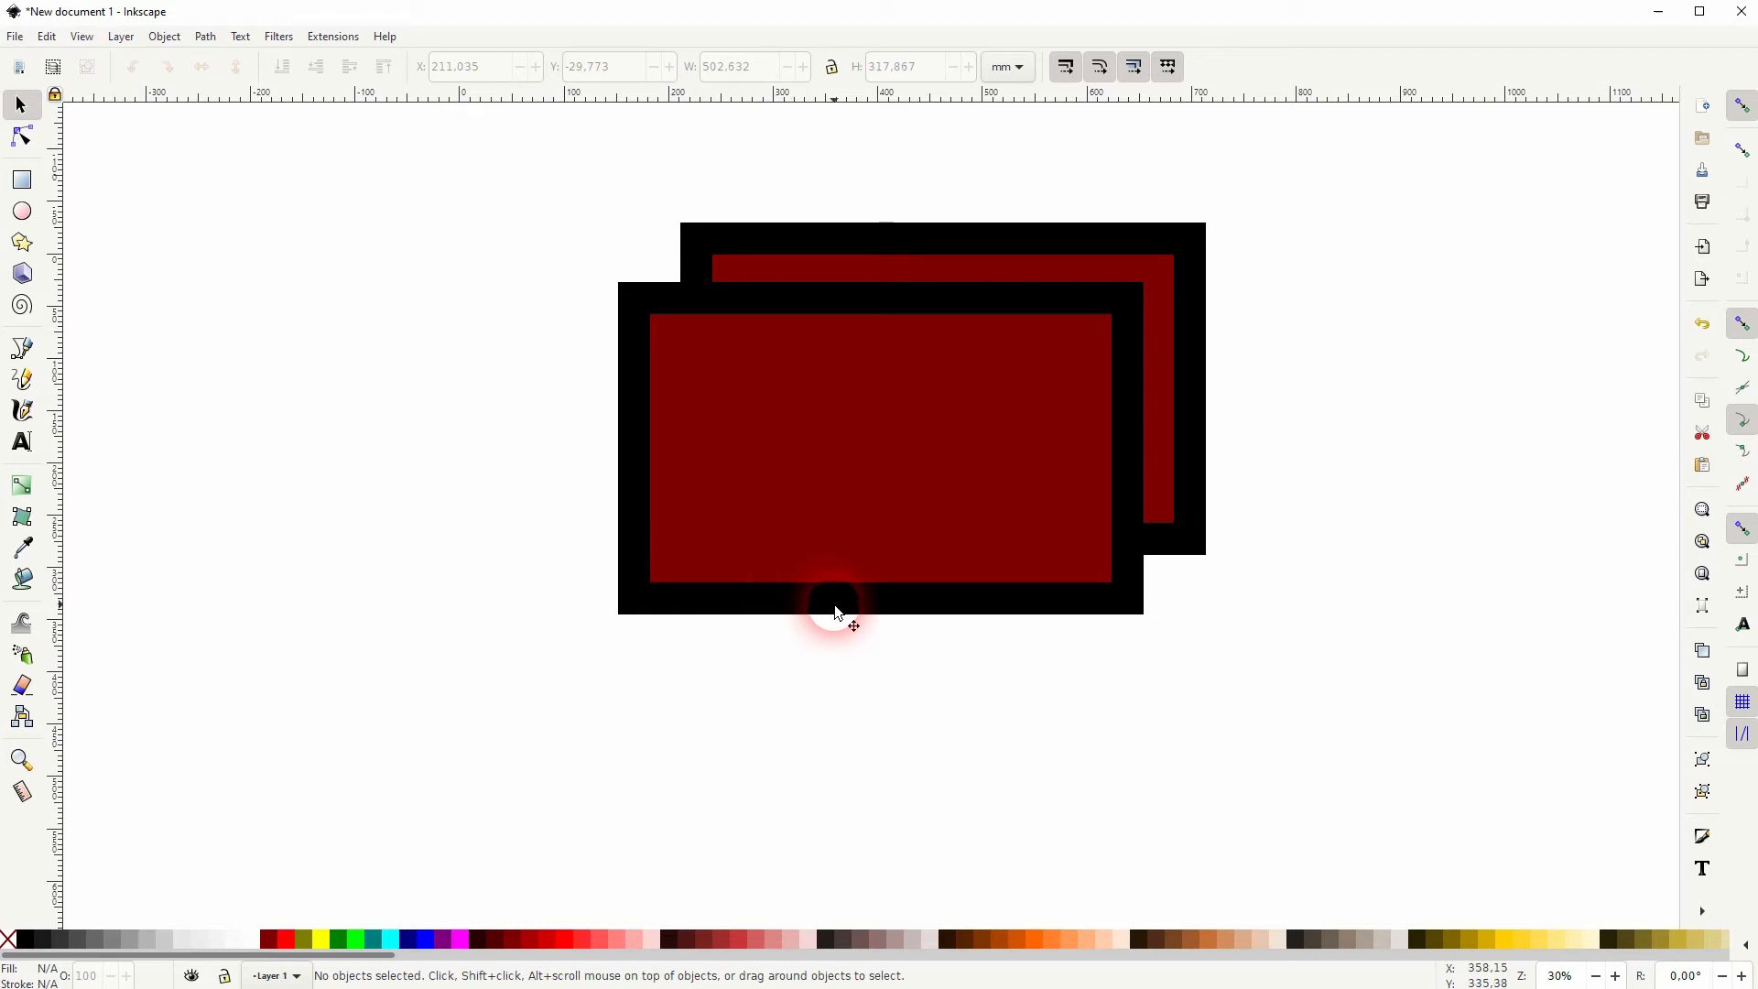
- Draw a closed mountain outline across the lower part of the front red panel
click(22, 348)
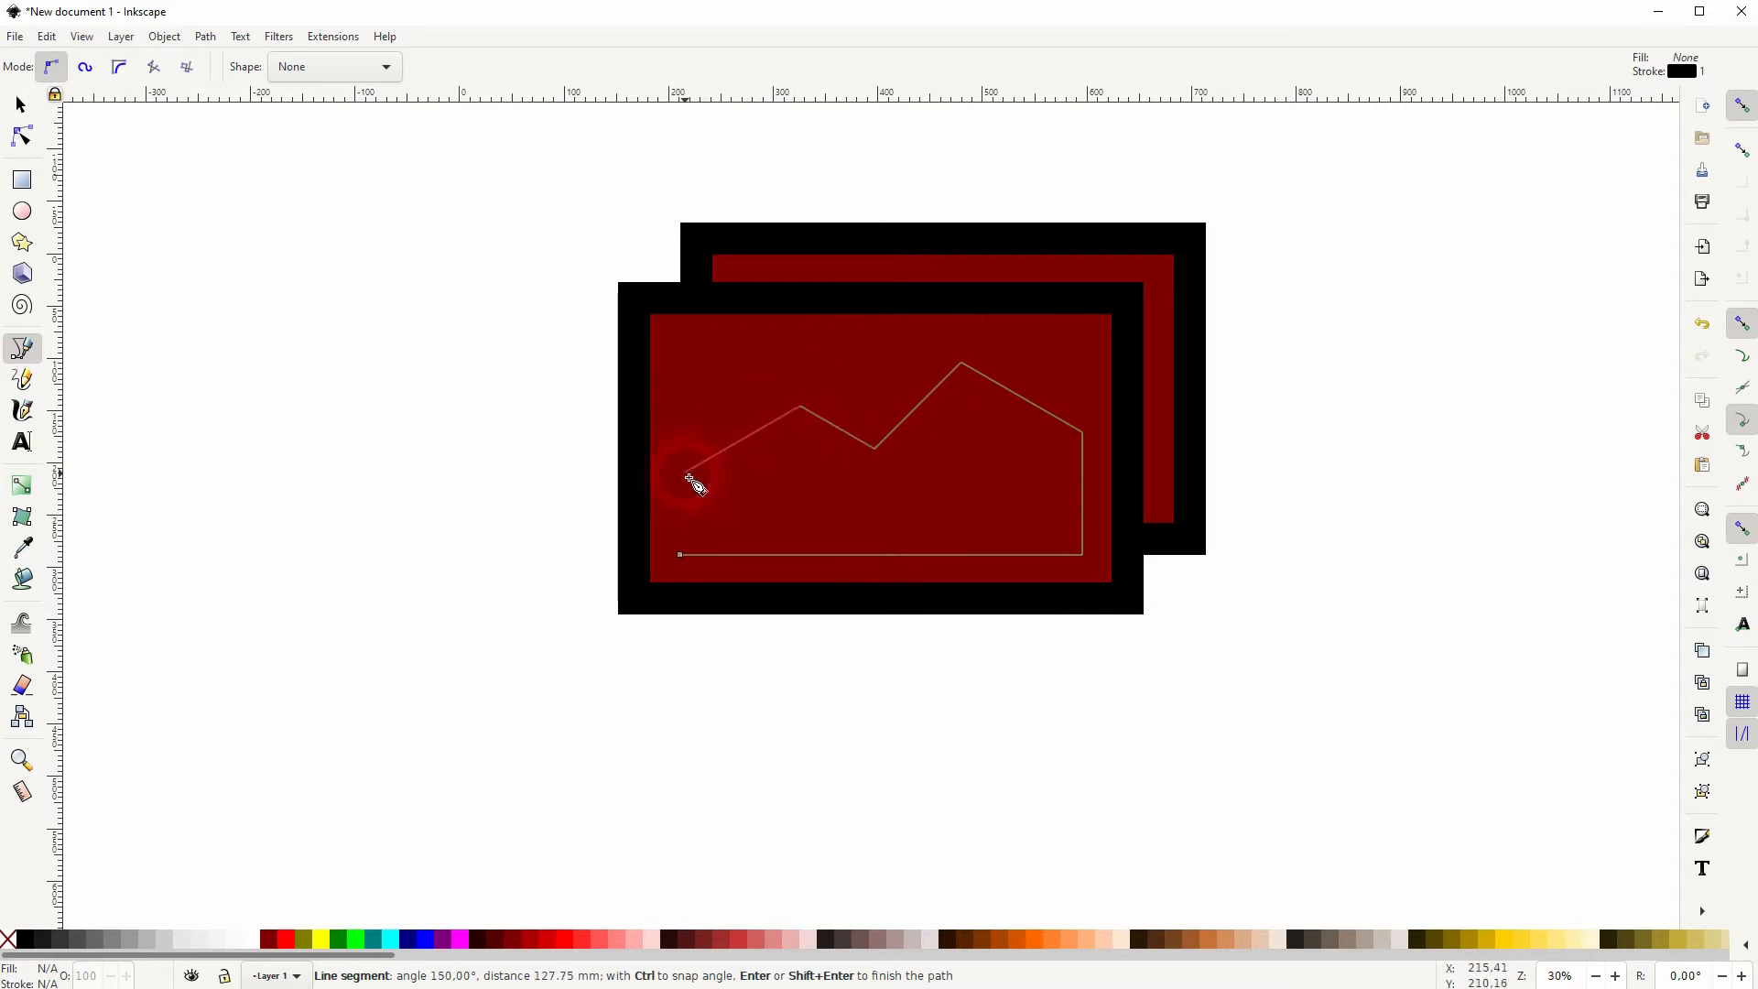
click(680, 553)
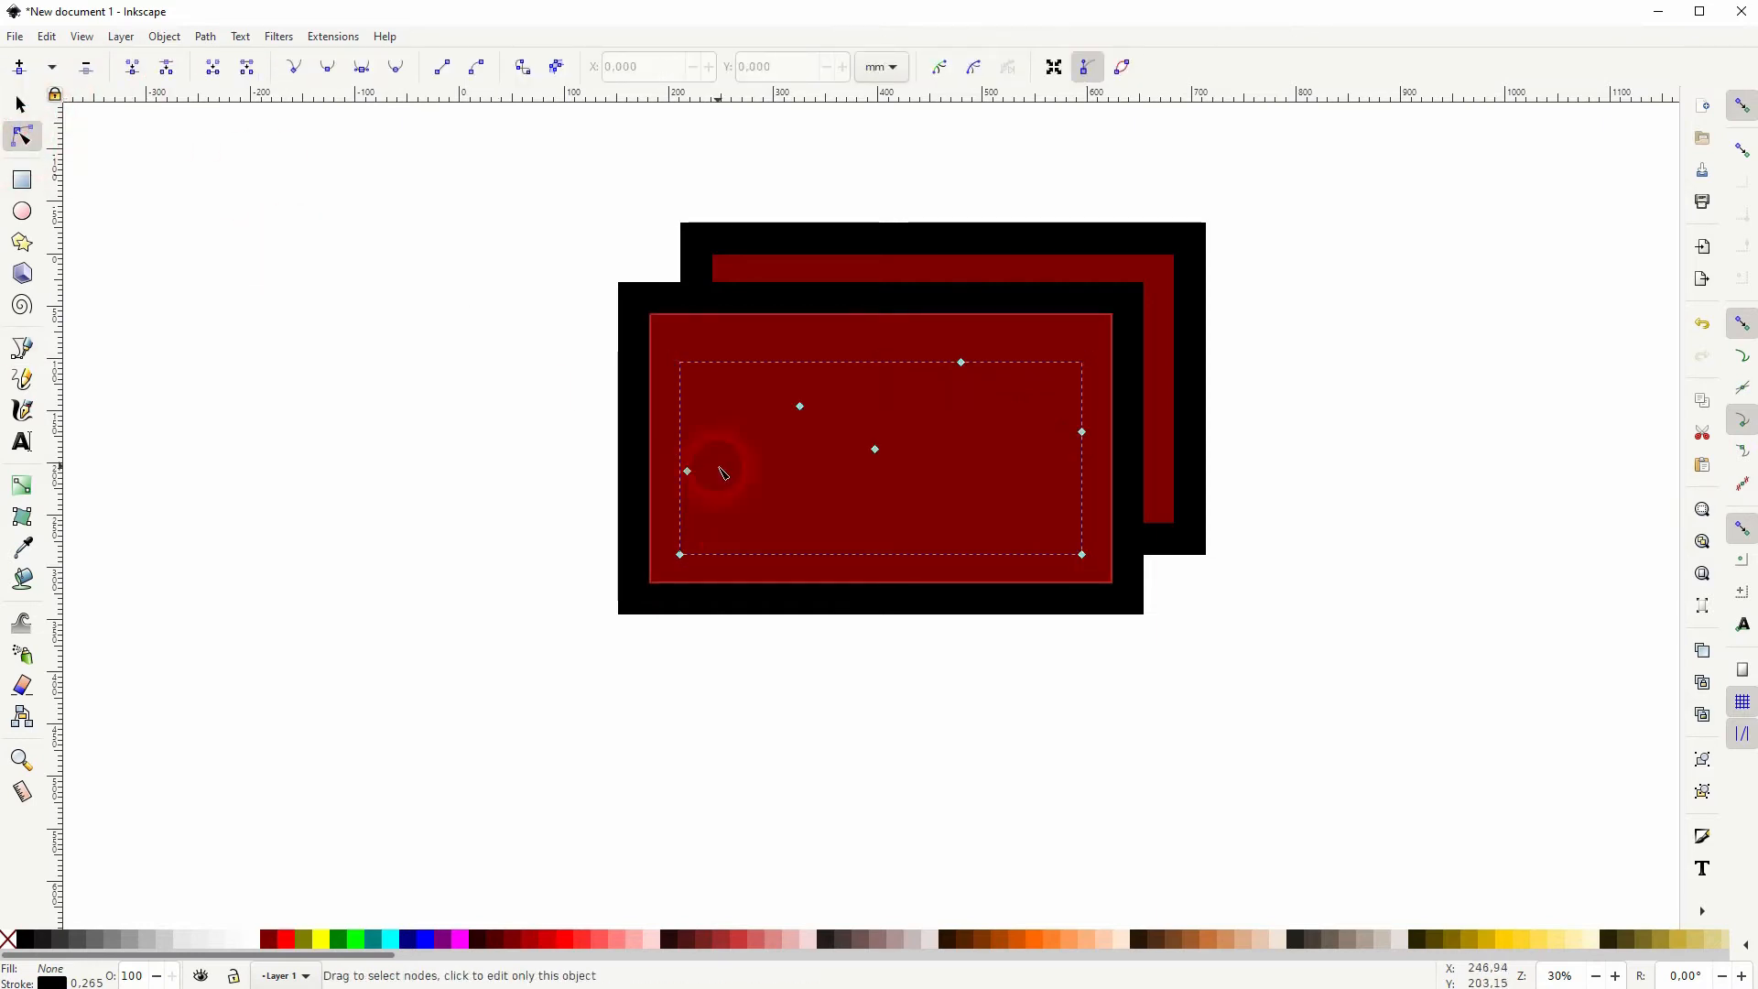
click(685, 471)
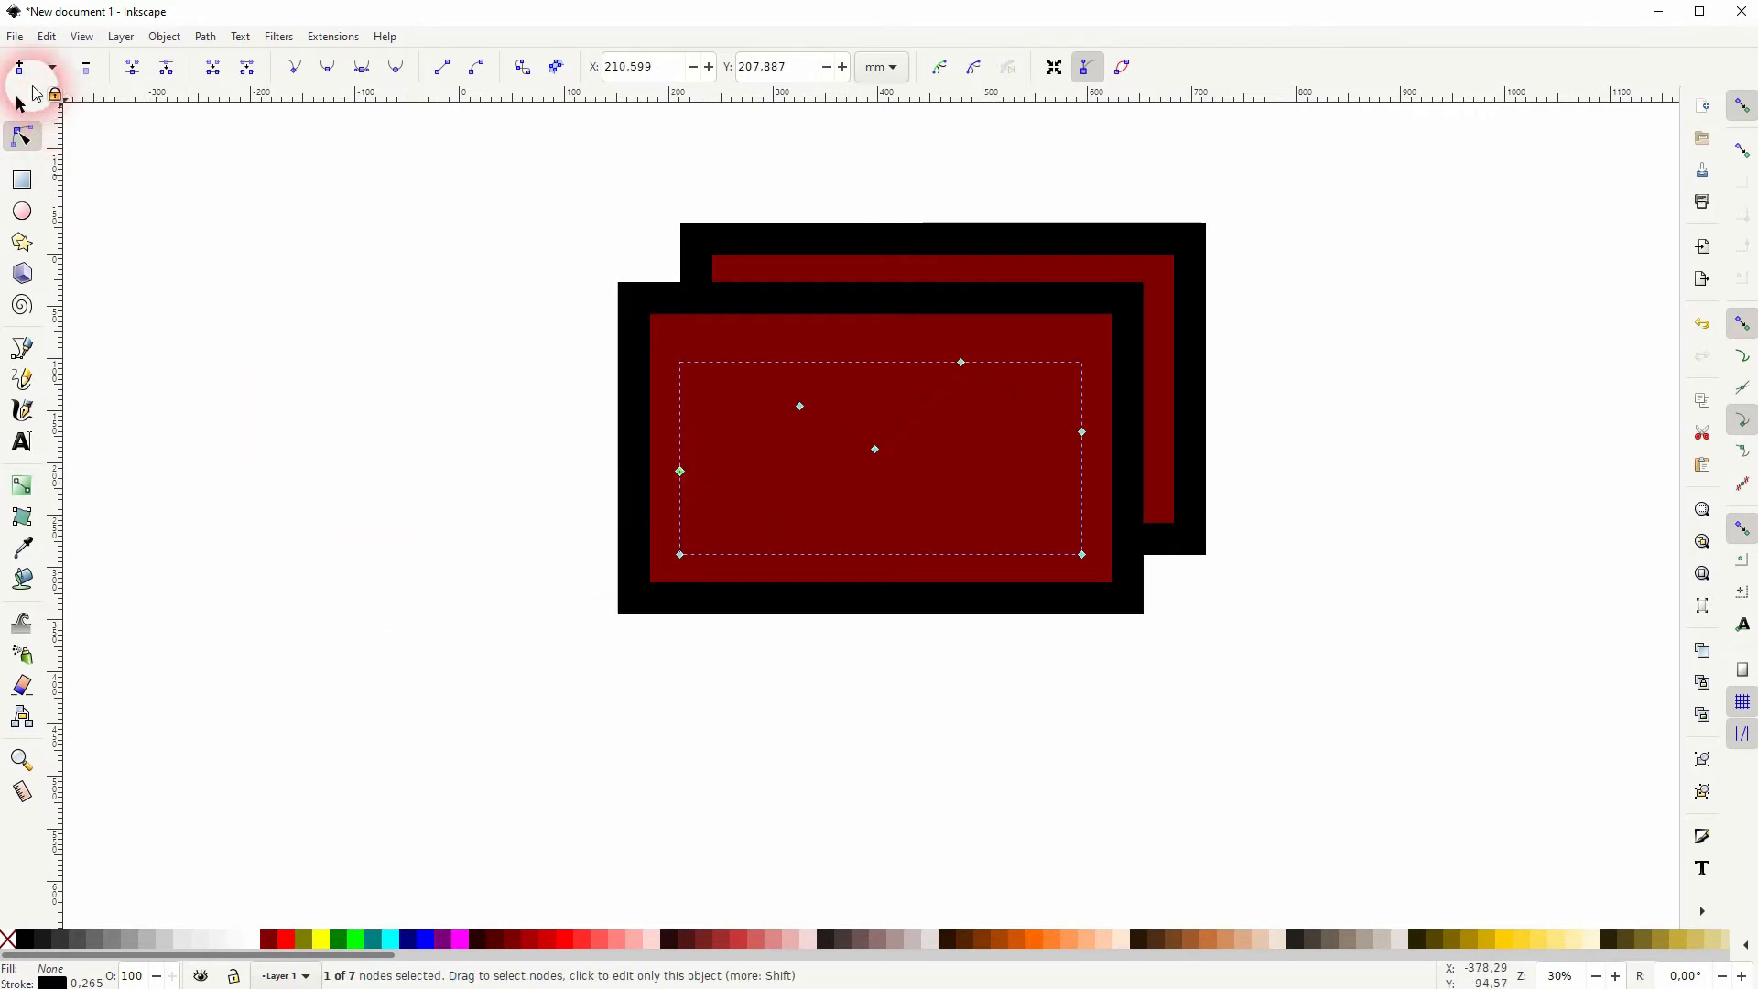
- Fill the mountain silhouette black and select it with the front photo
click(18, 105)
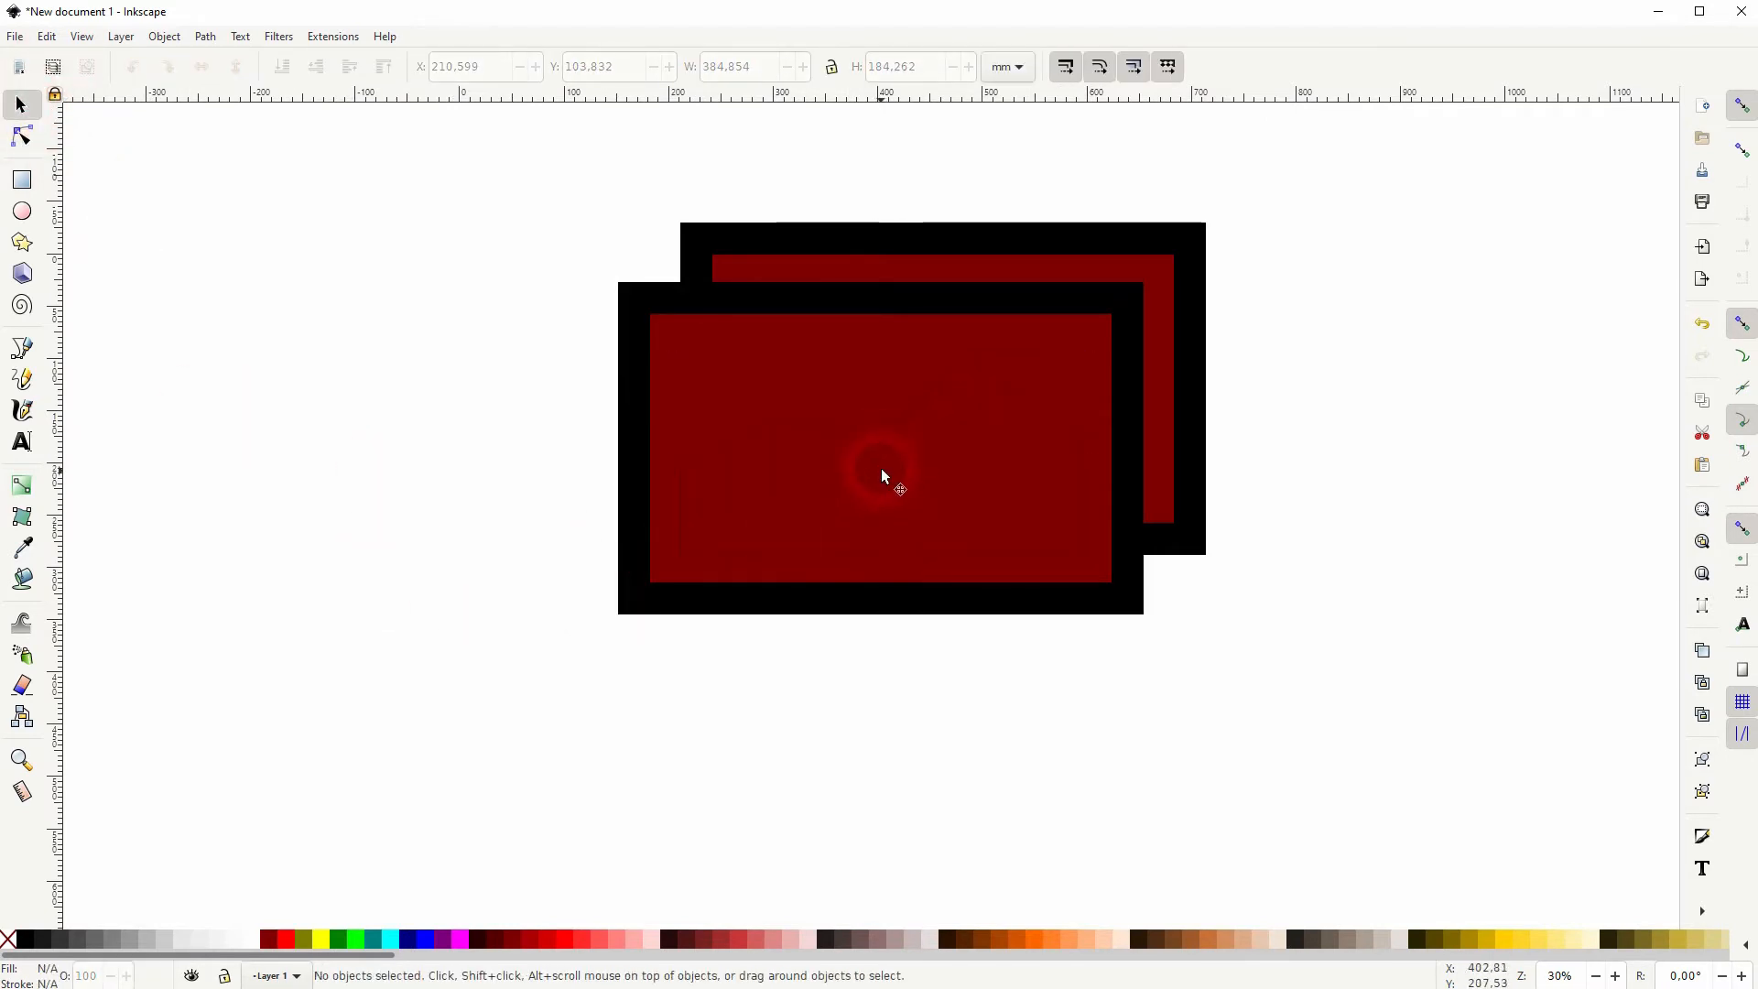
click(883, 474)
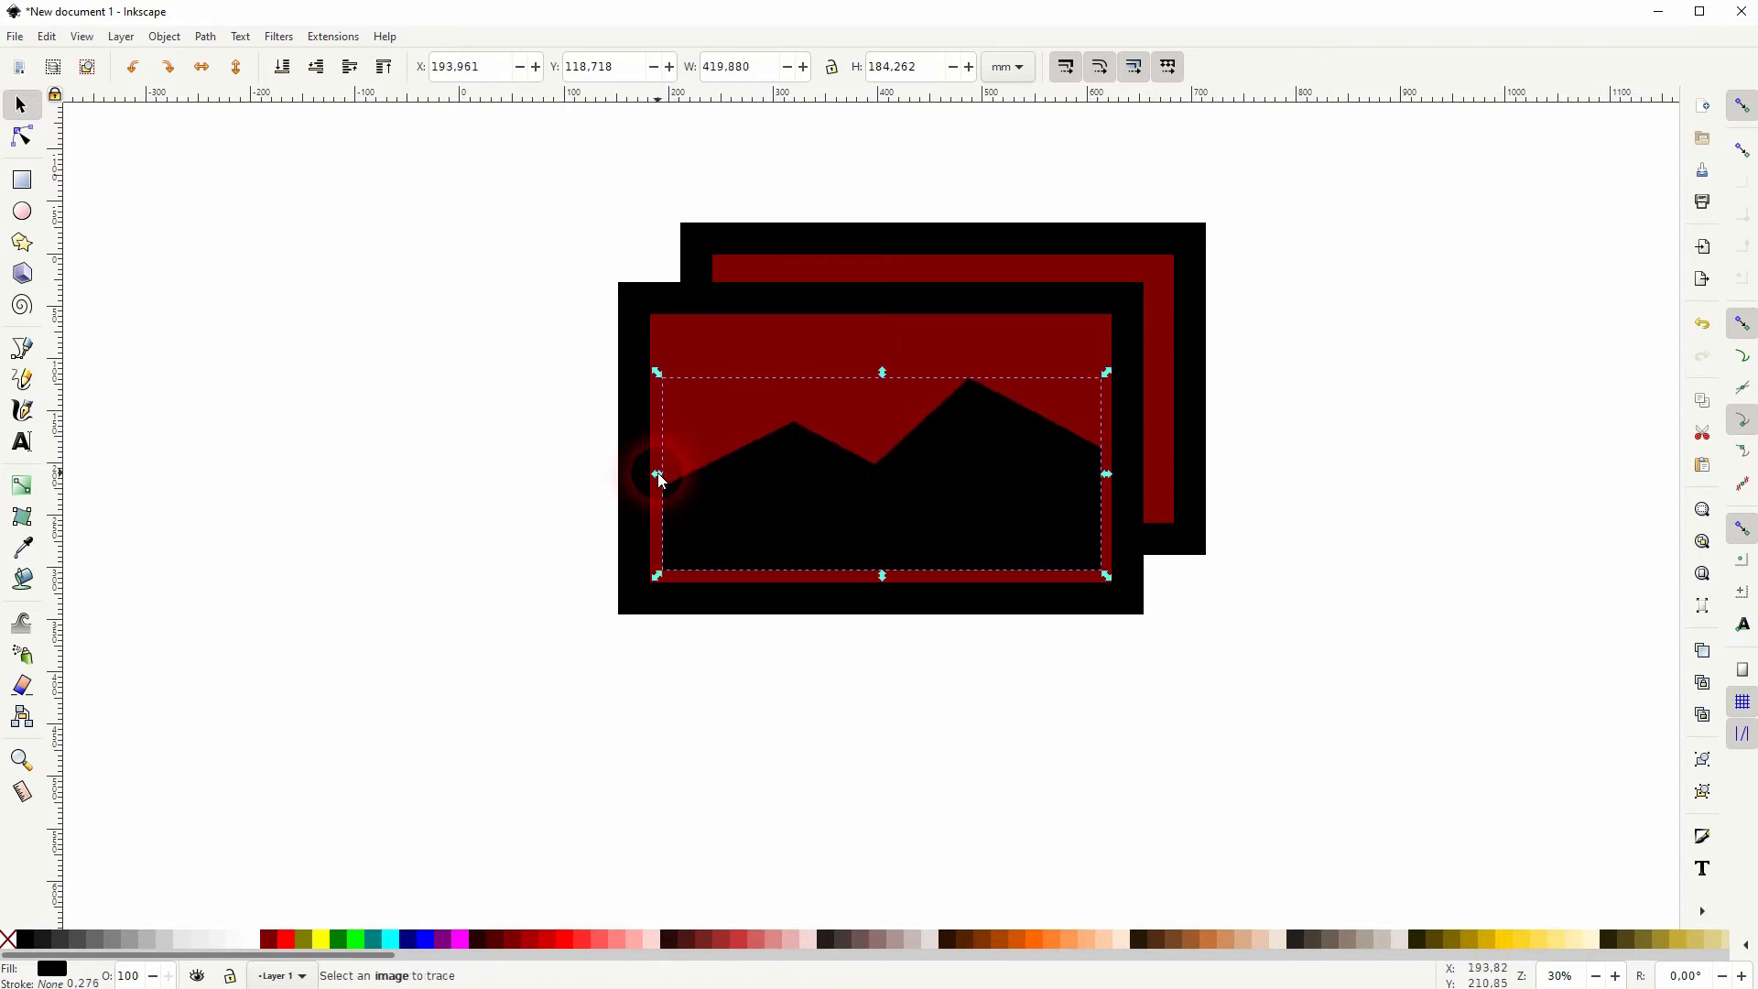
click(163, 36)
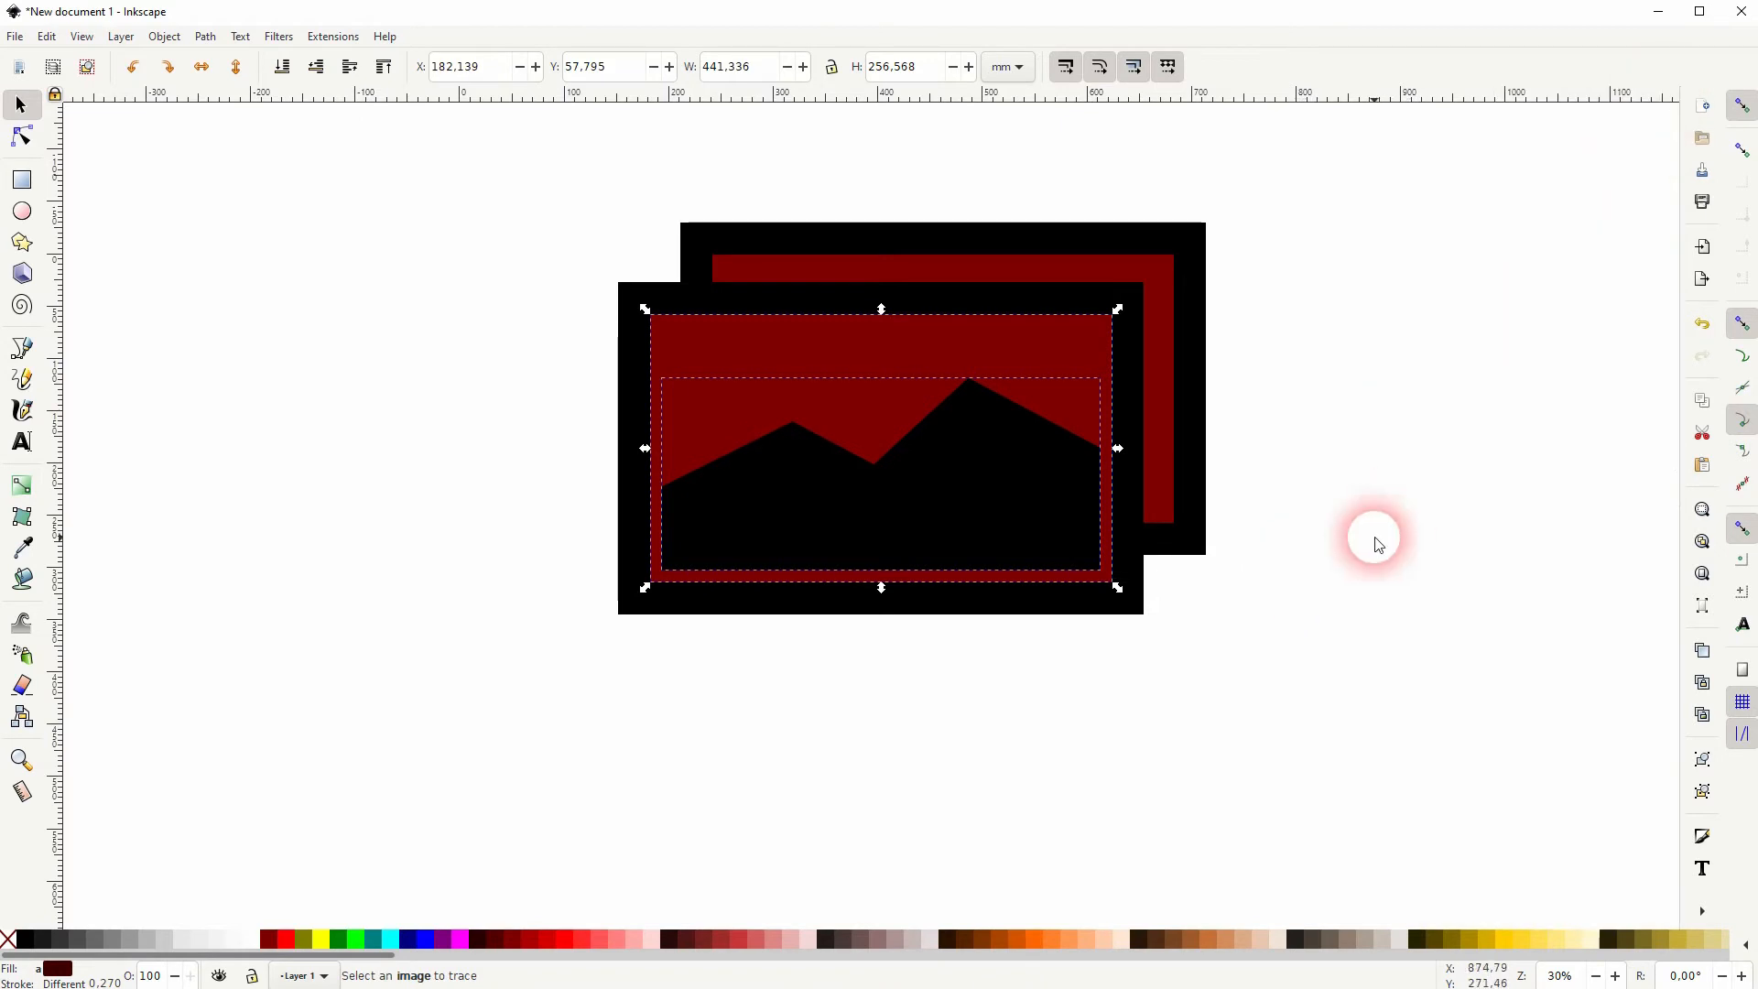
- Add a black sun circle above the mountains in the front photo
click(22, 211)
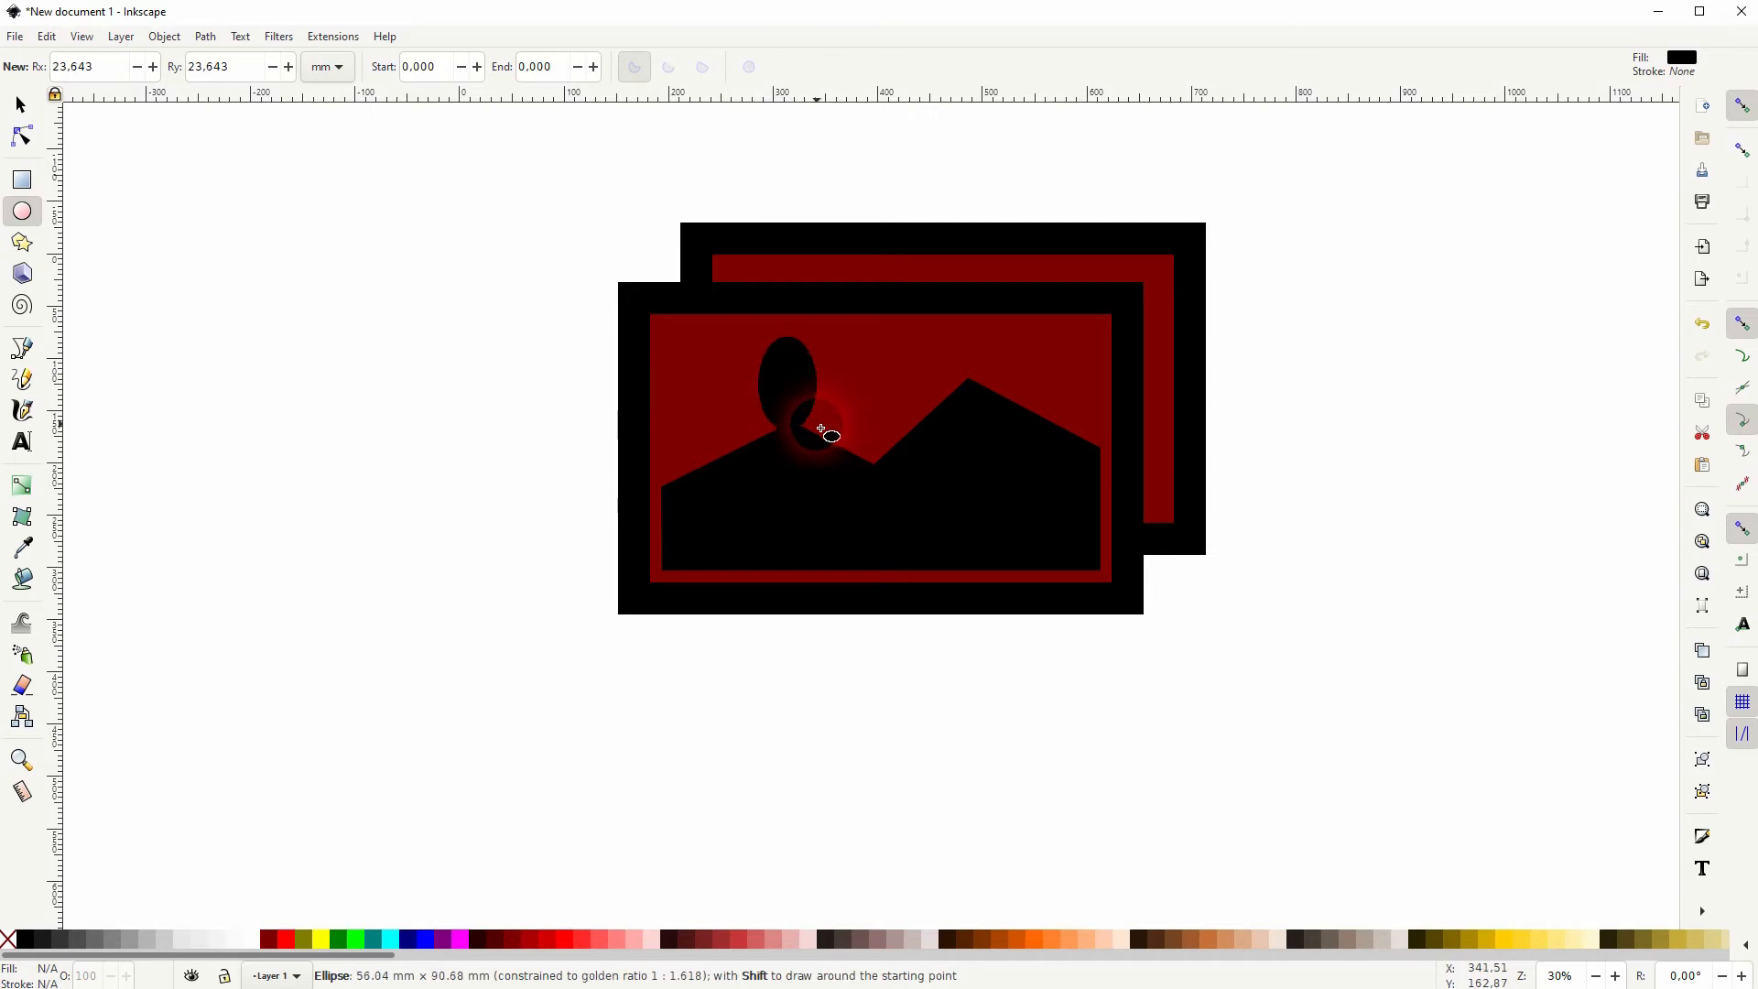
click(18, 102)
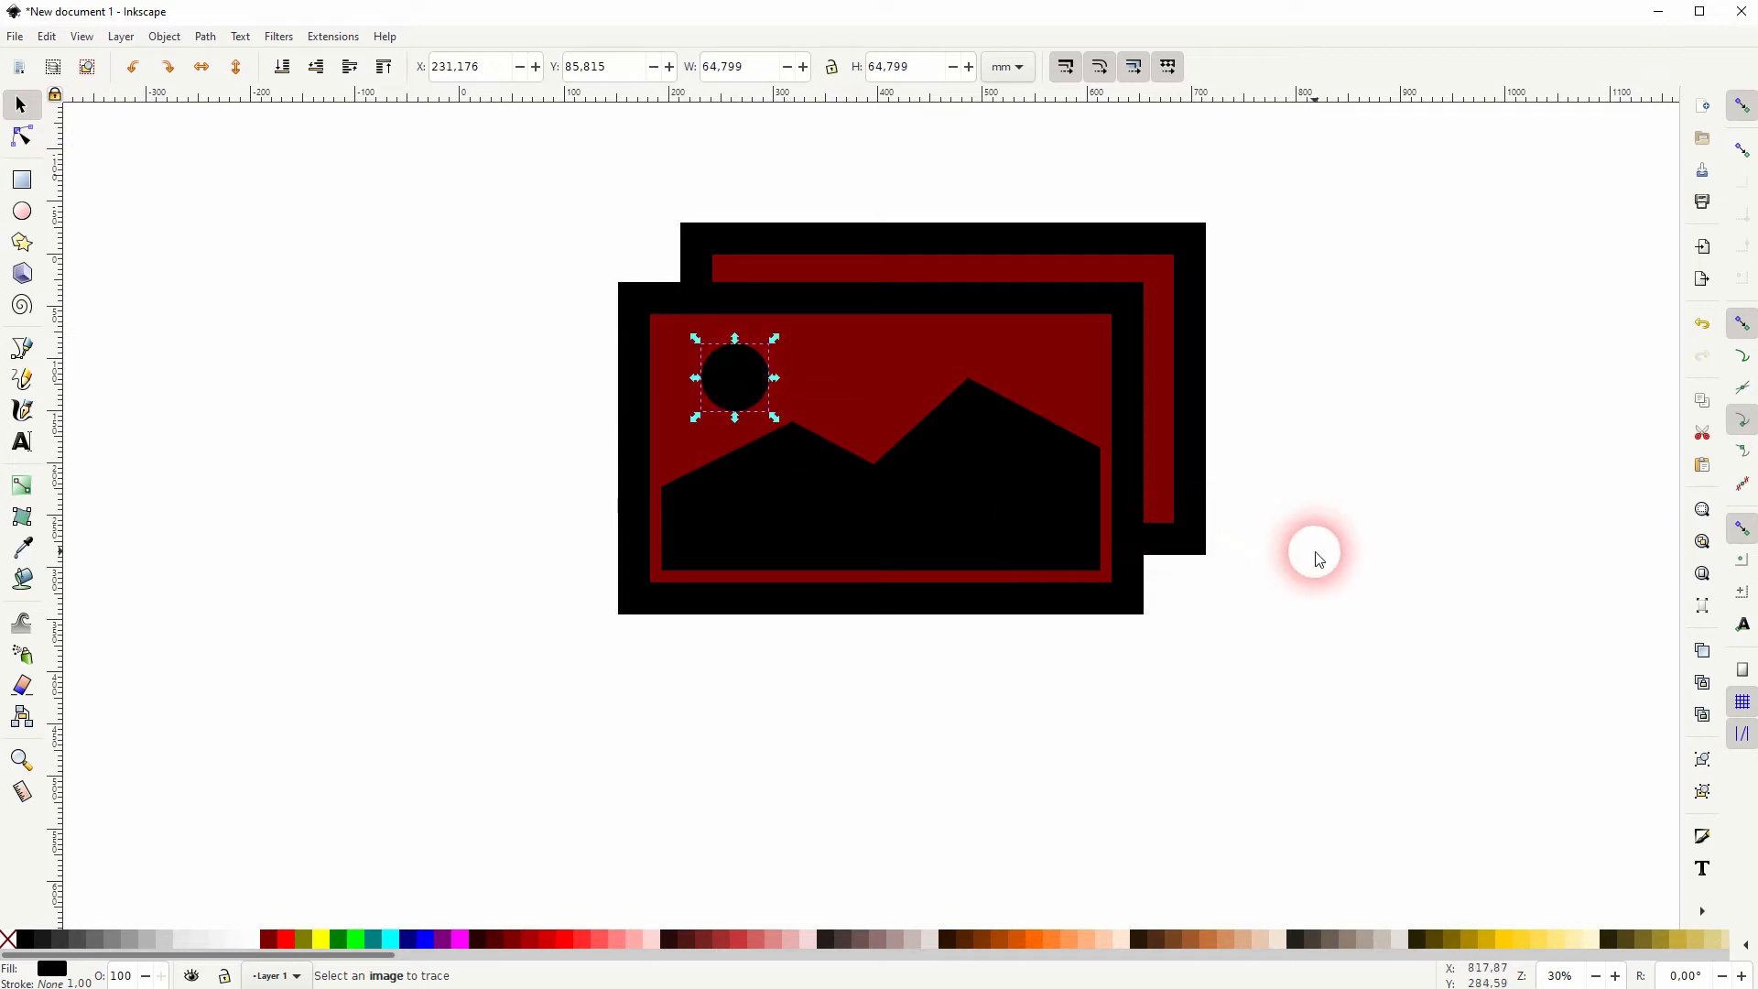
click(1329, 546)
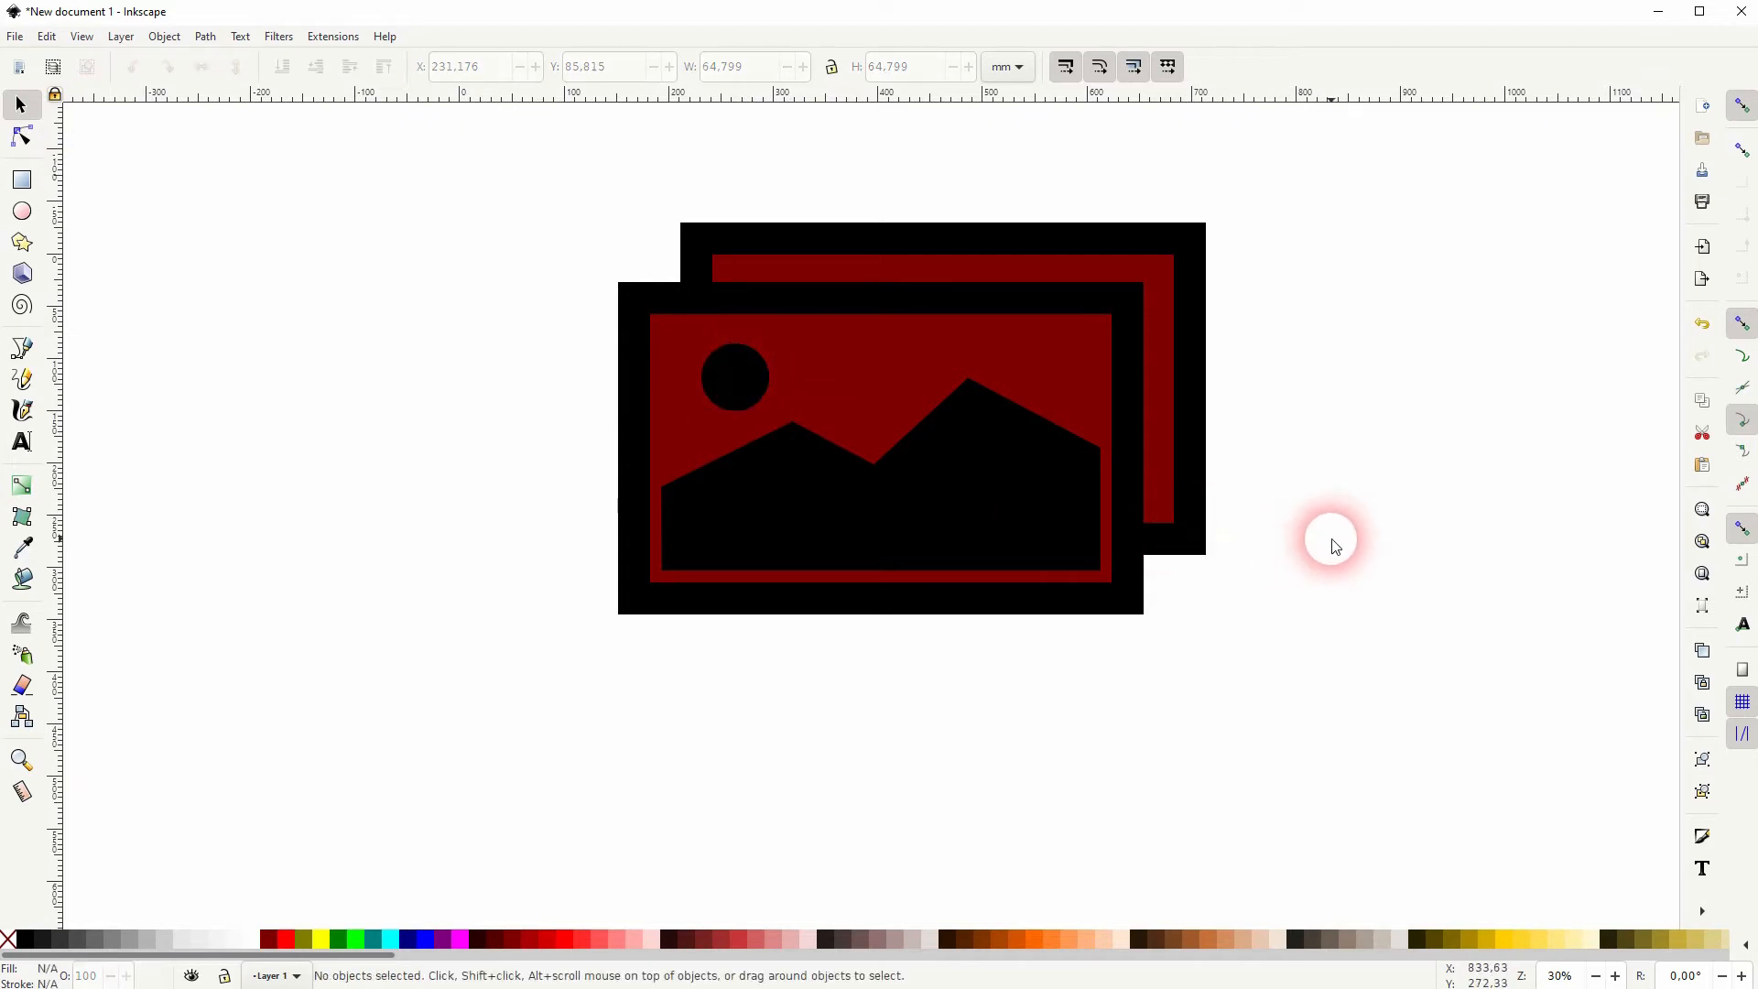
mouse_move(1349, 532)
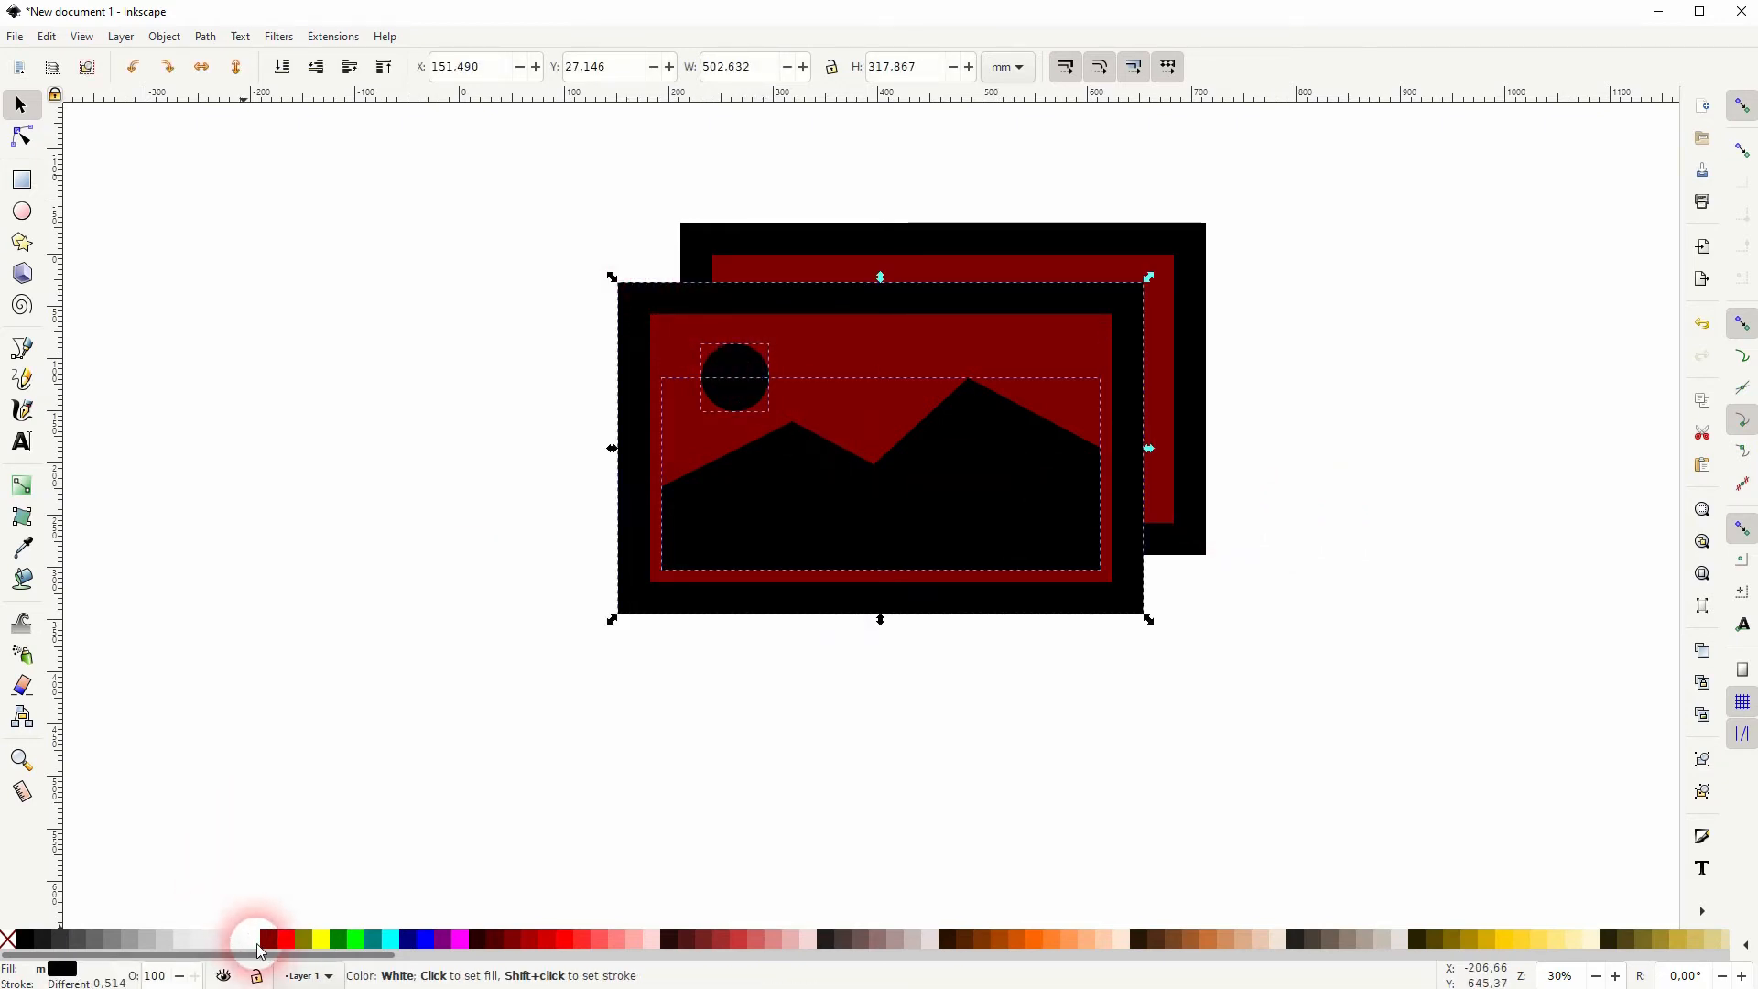
- Recolour the front photo's frame, sun and mountains bright red
click(268, 940)
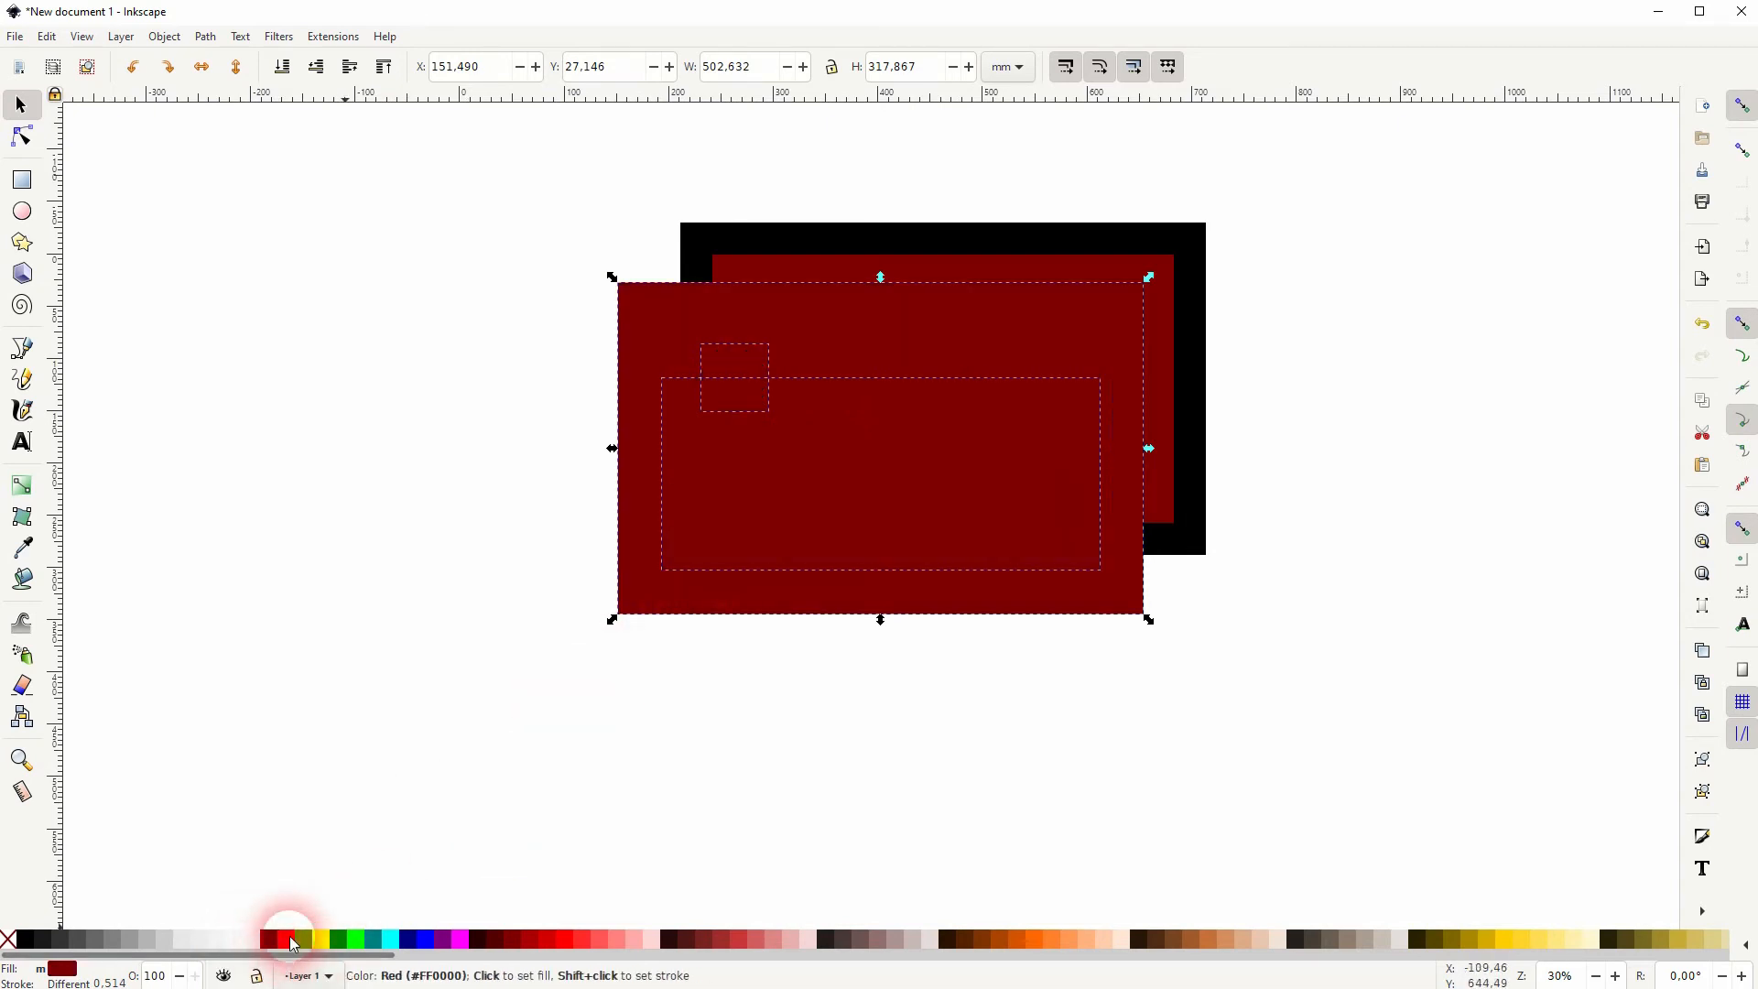
click(290, 939)
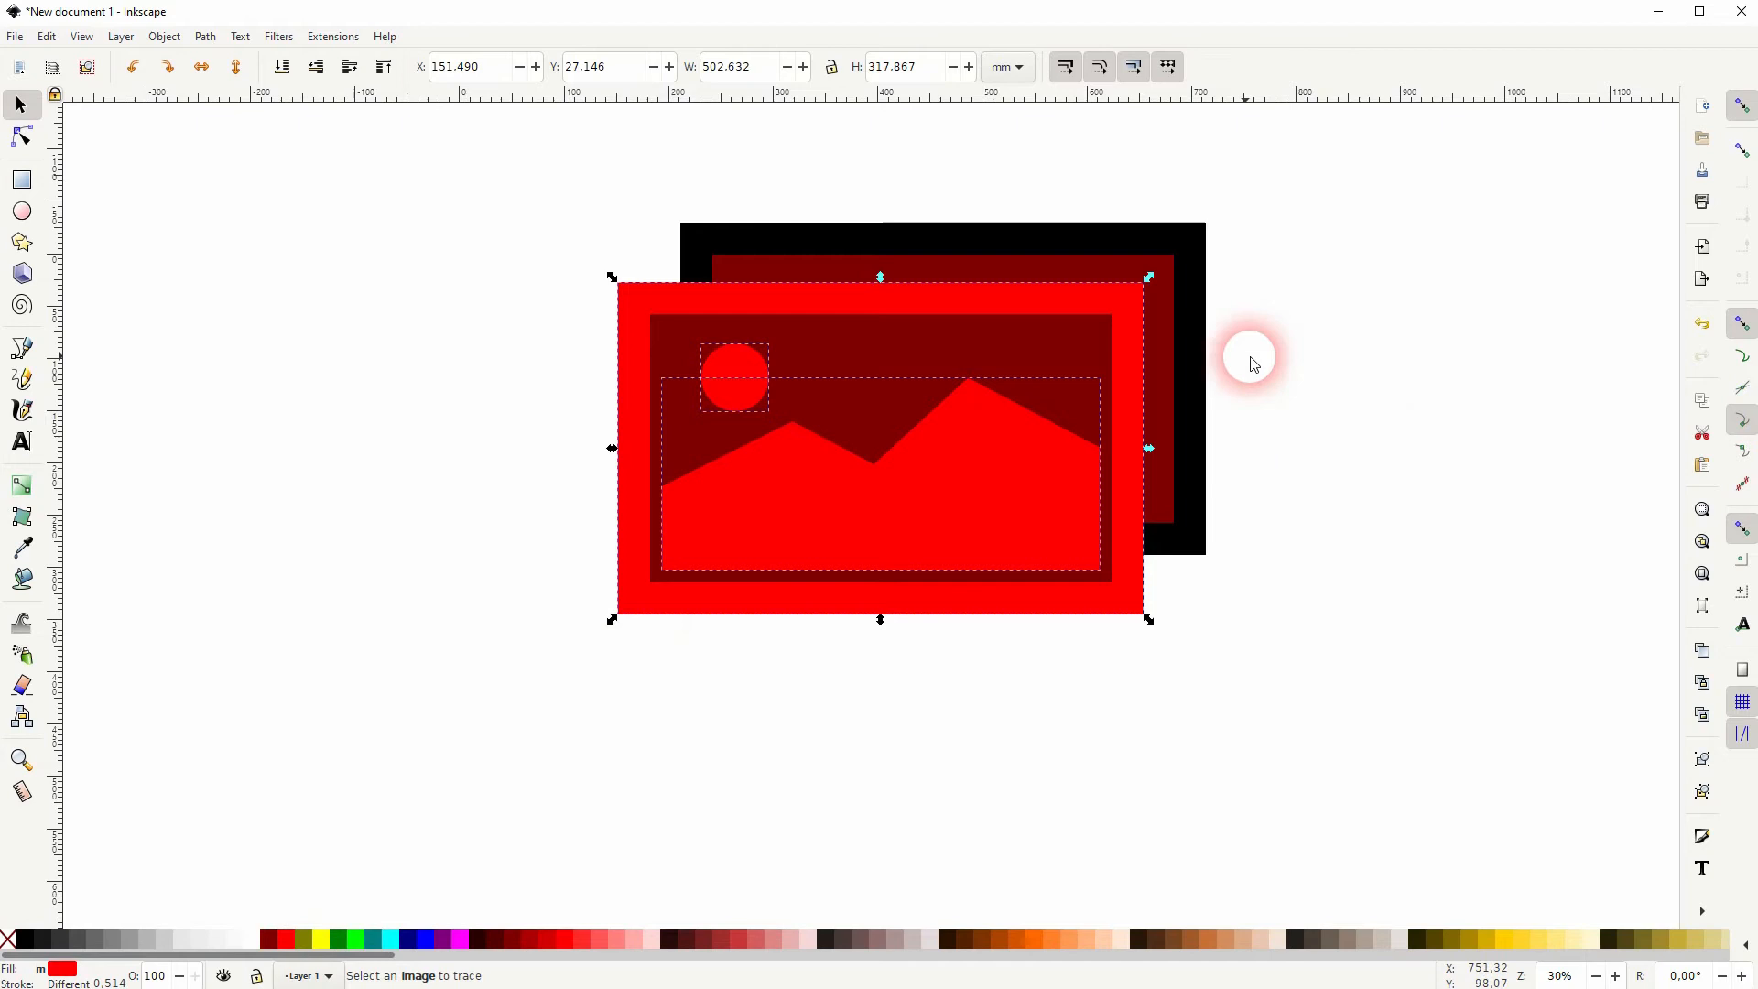
- Draw a background circle and fill it blue
click(21, 213)
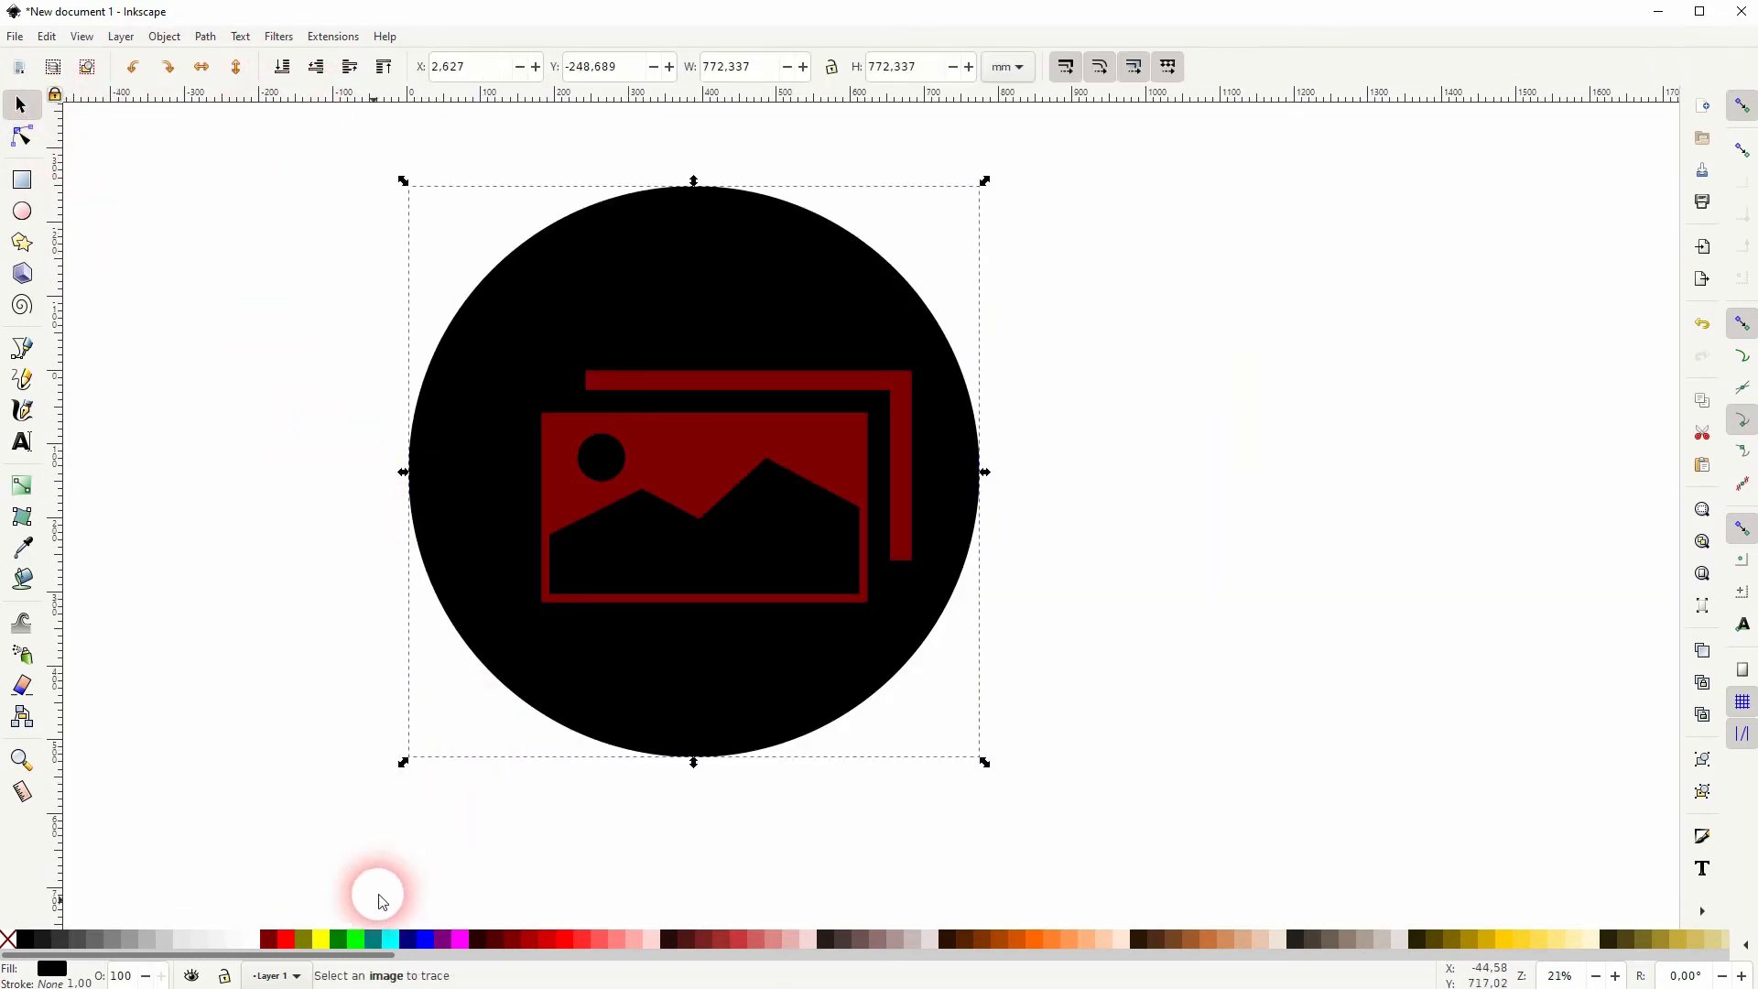
click(420, 938)
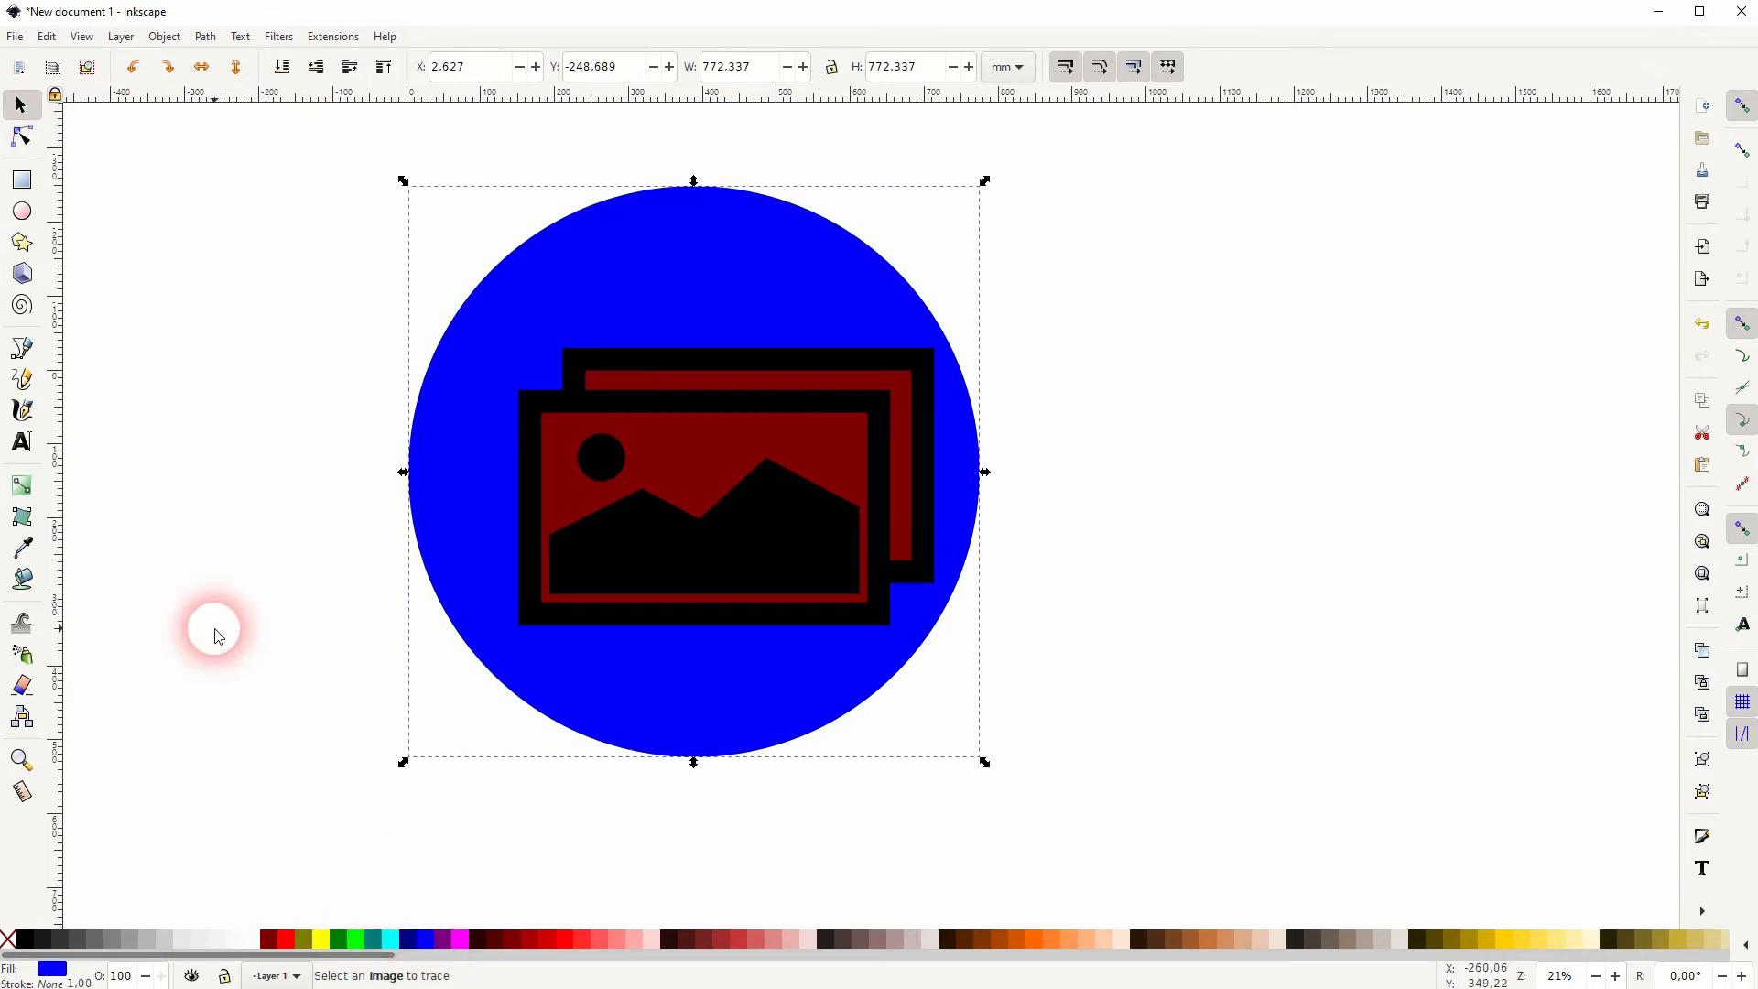
- Recolour the photo pictogram white and enlarge the blue circle behind it
drag(218, 635, 757, 298)
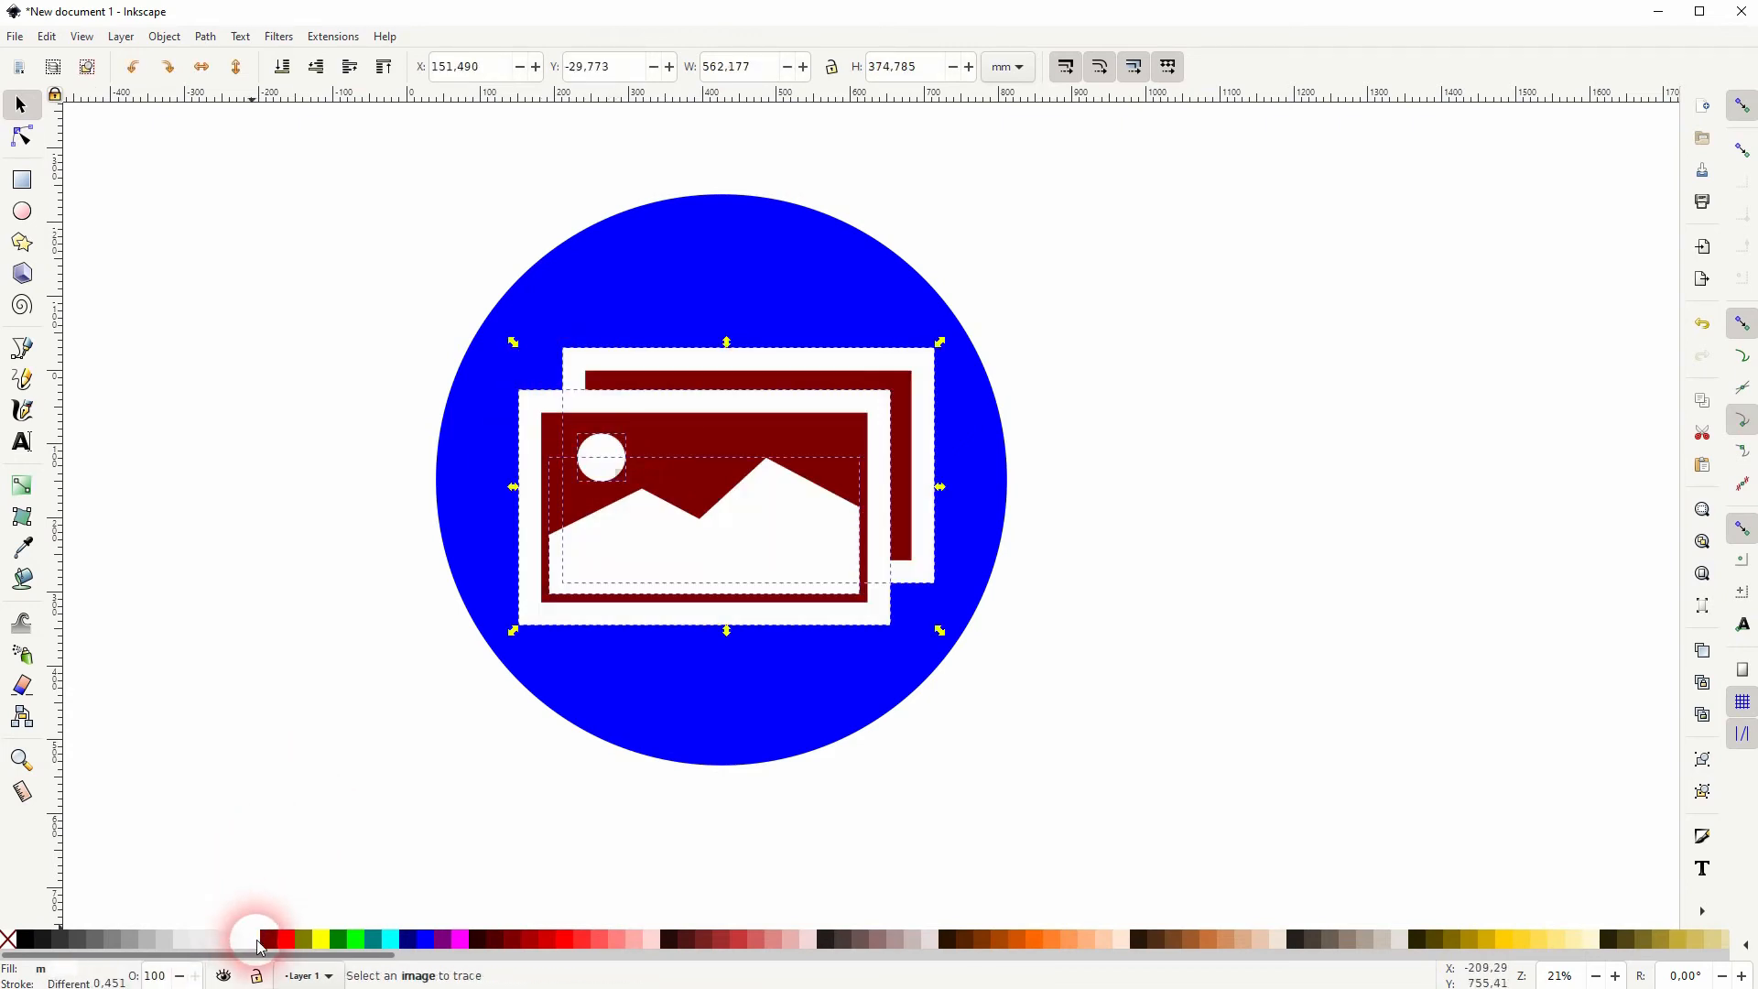
mouse_move(1161, 645)
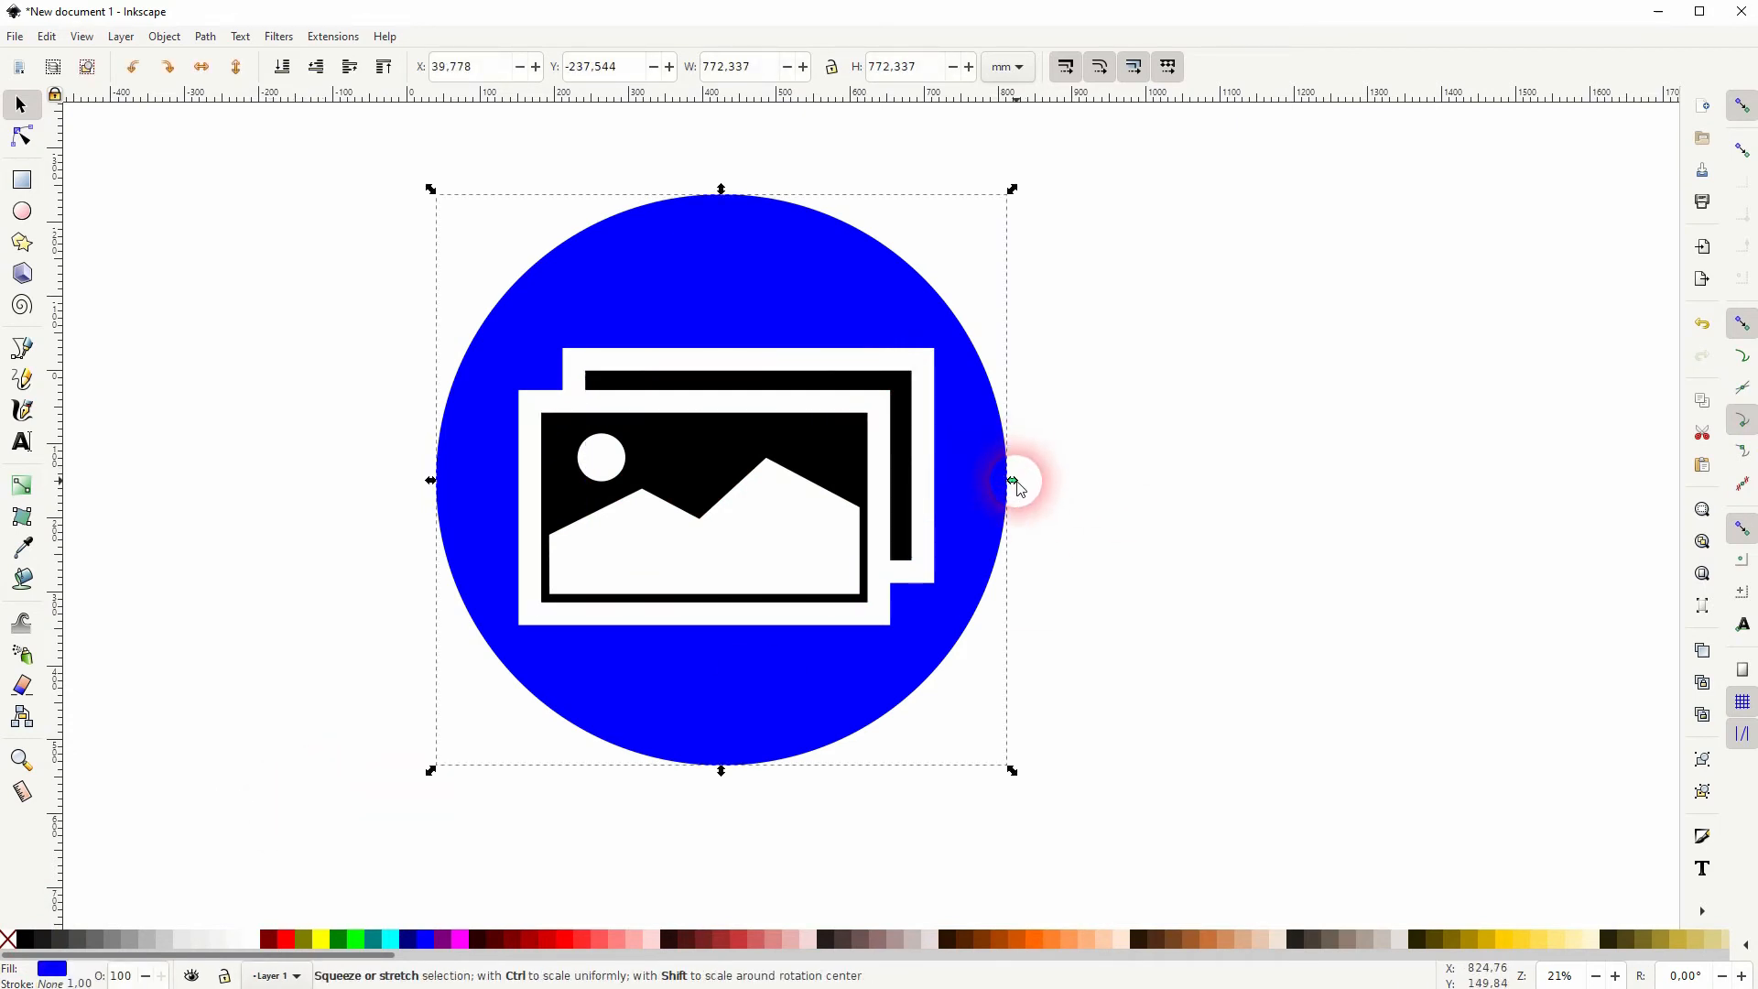
drag(1011, 480, 1110, 465)
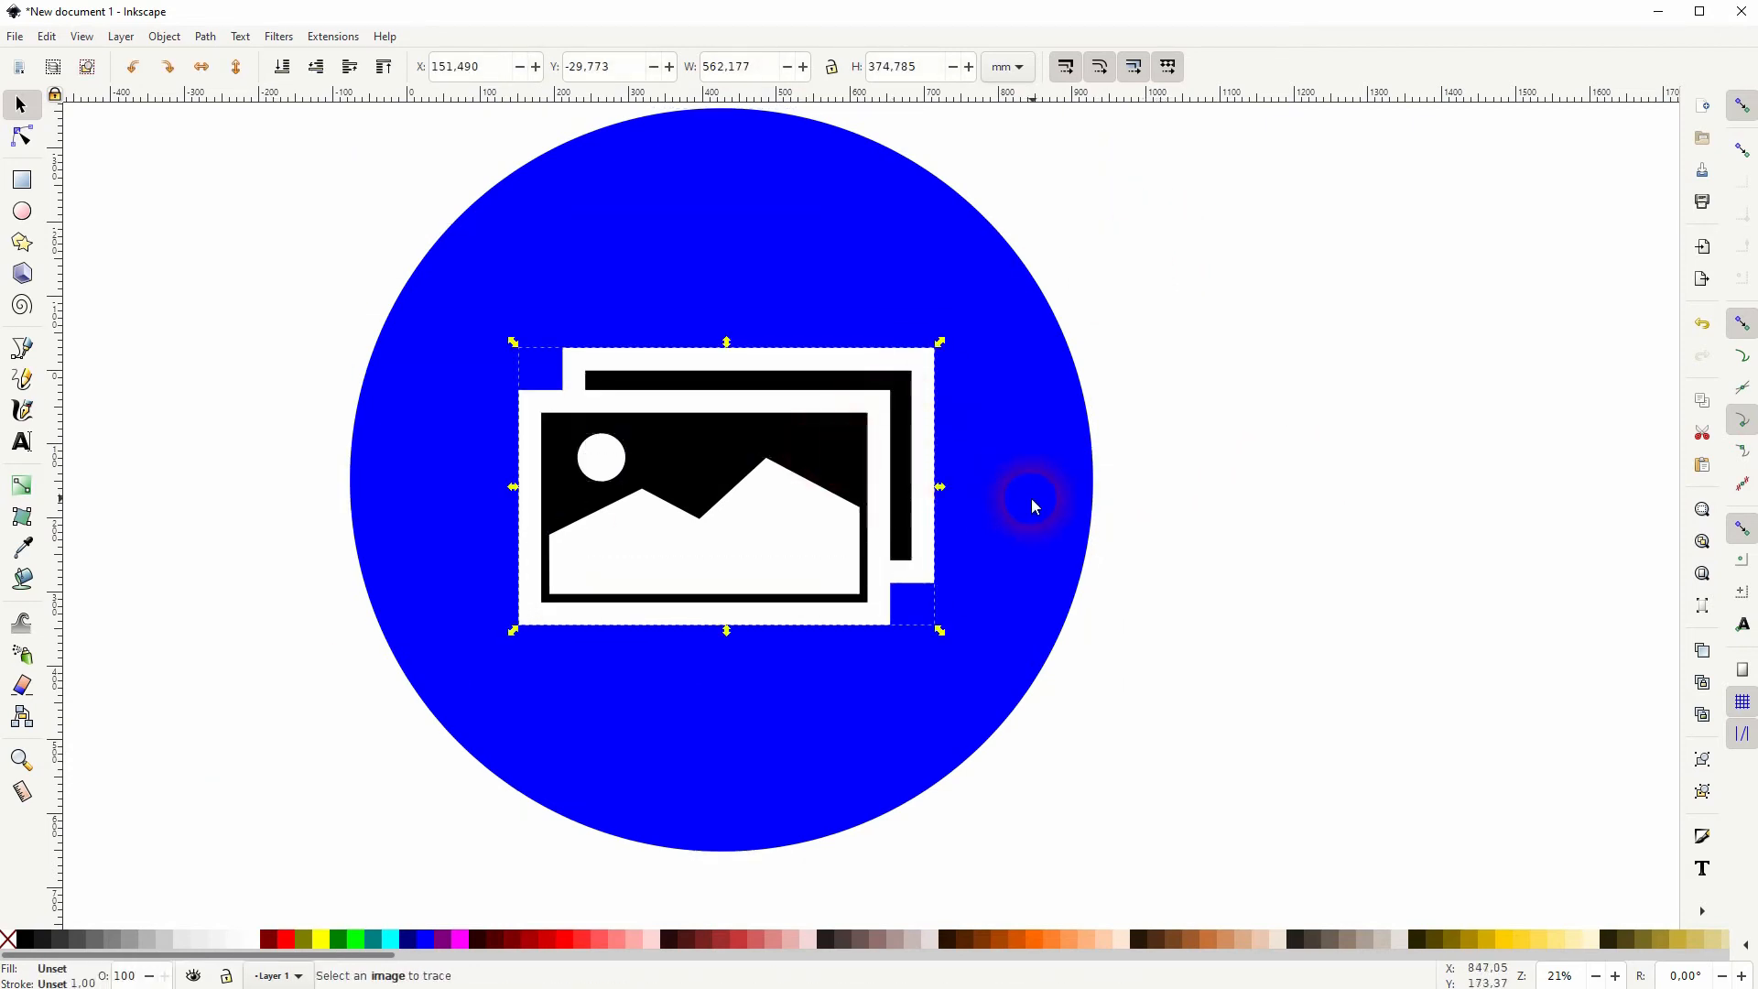
- Fit the blue circle around the white pictogram, fix its stacking and add two diagonal guides
click(163, 36)
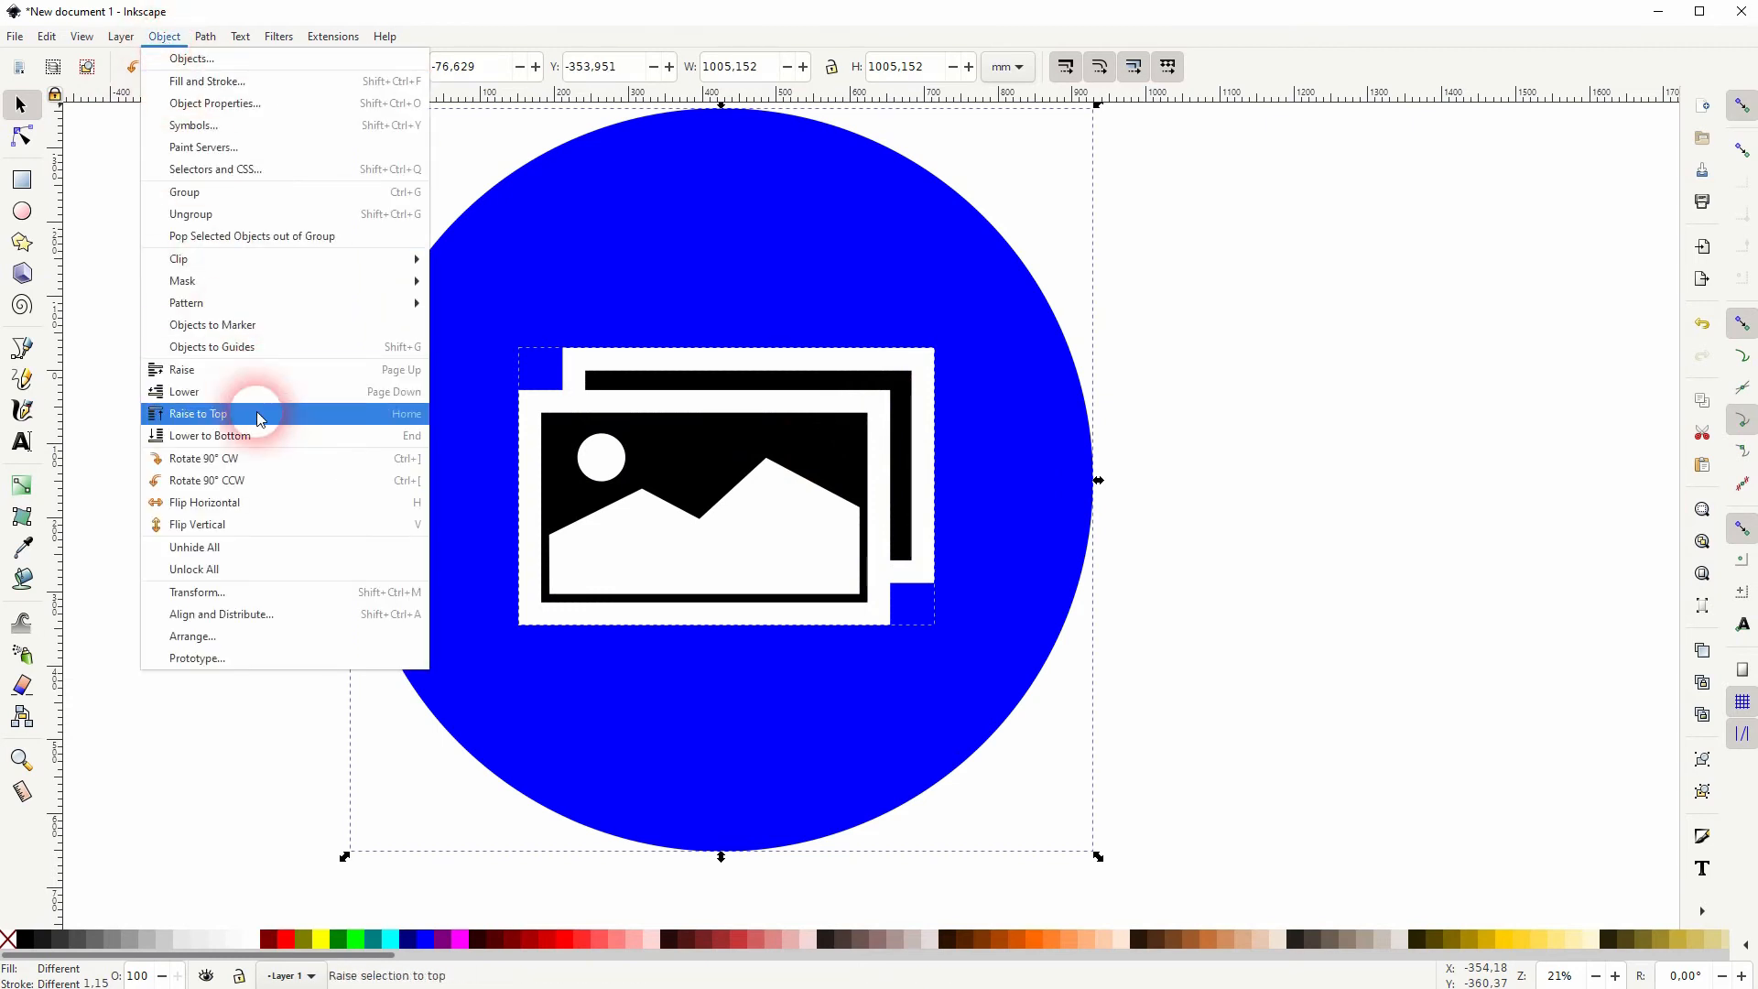
click(222, 613)
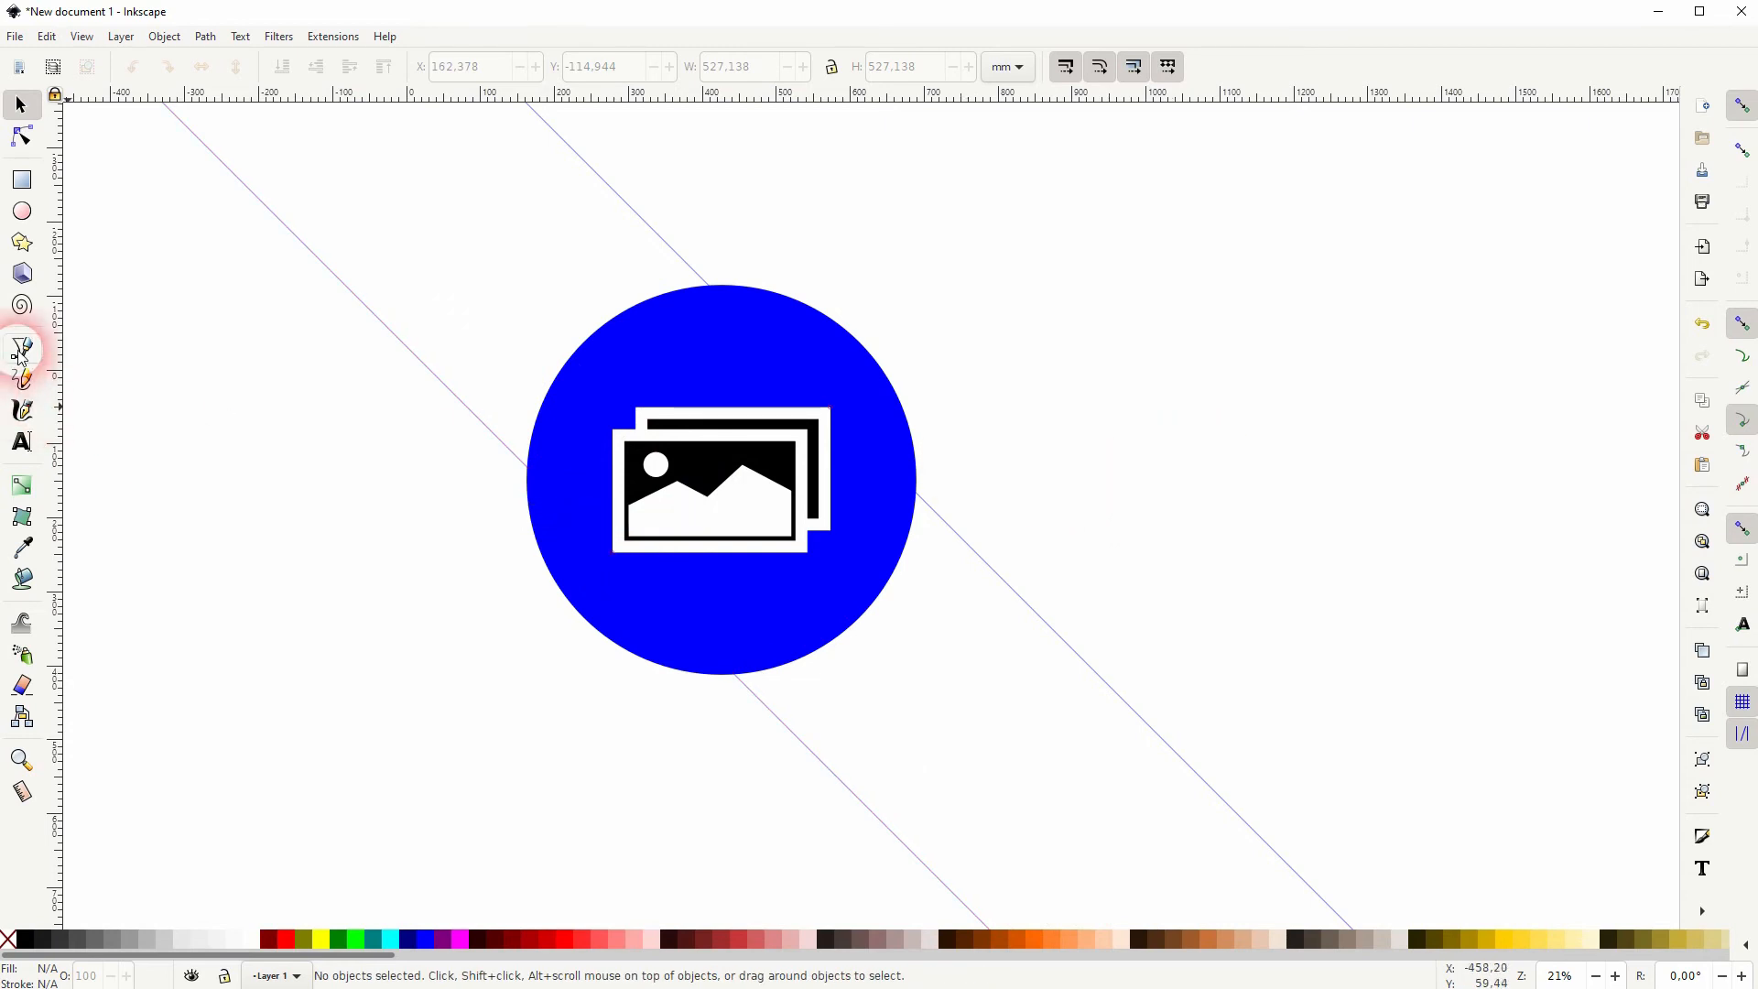
- Draw the long diagonal shadow polygon between the guides
click(21, 348)
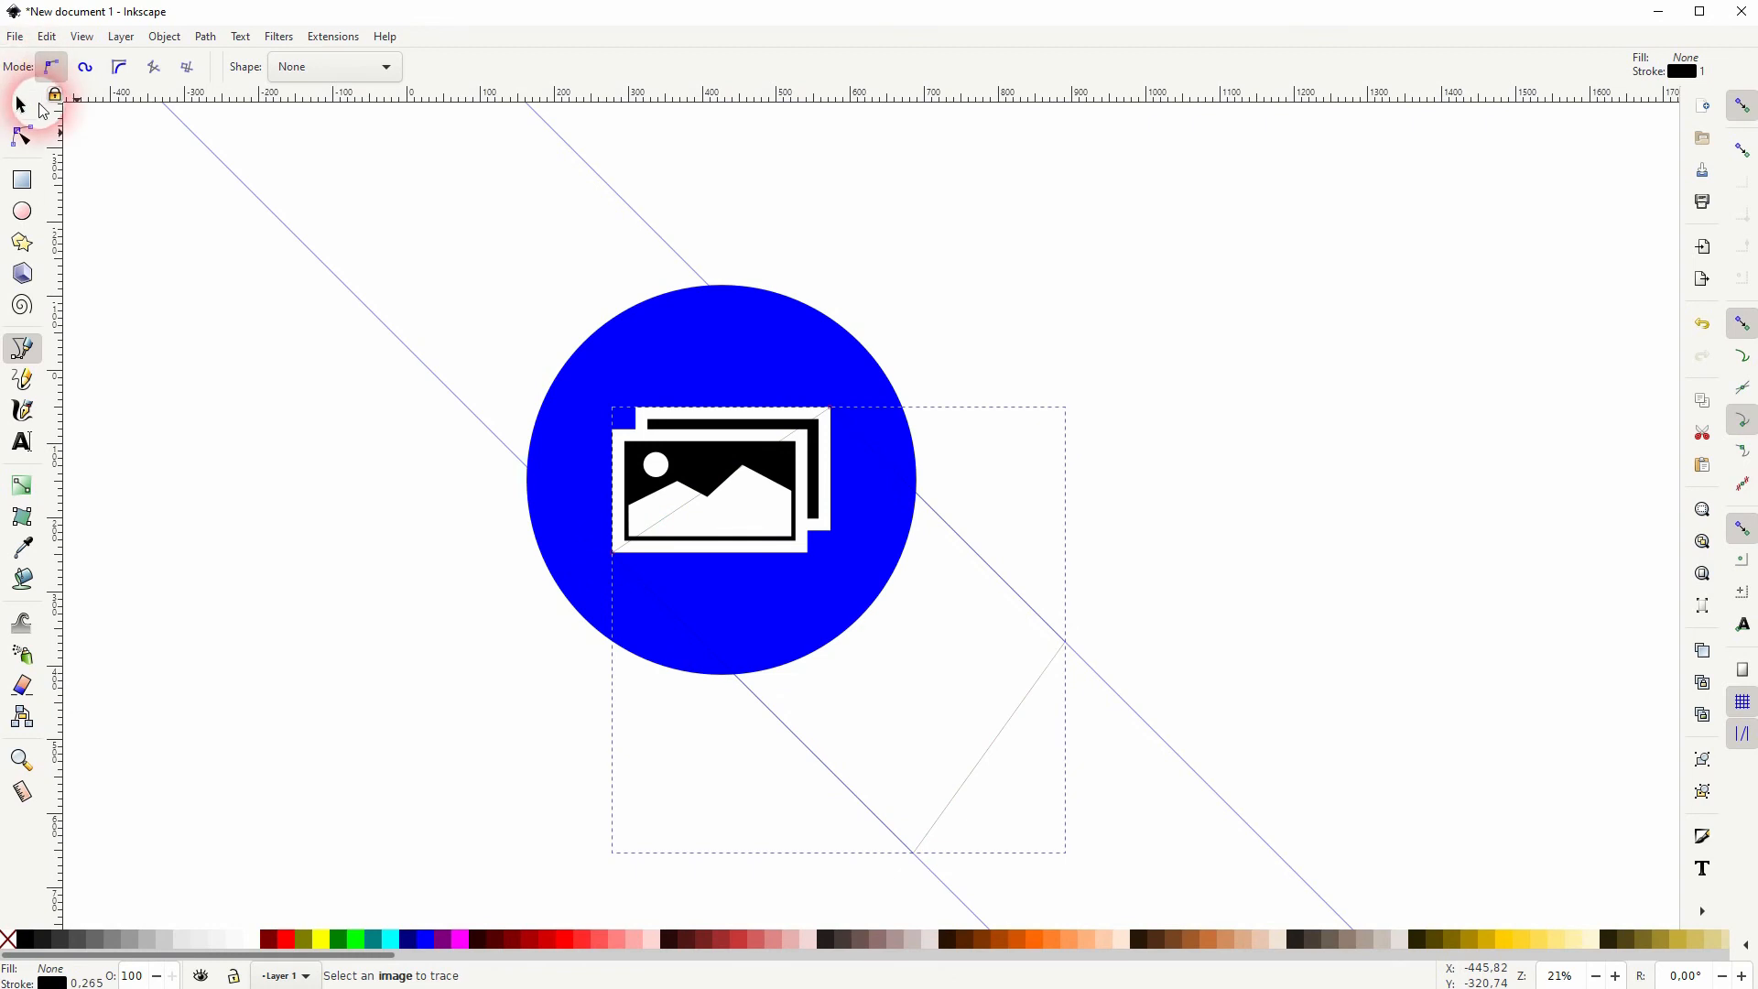
click(20, 104)
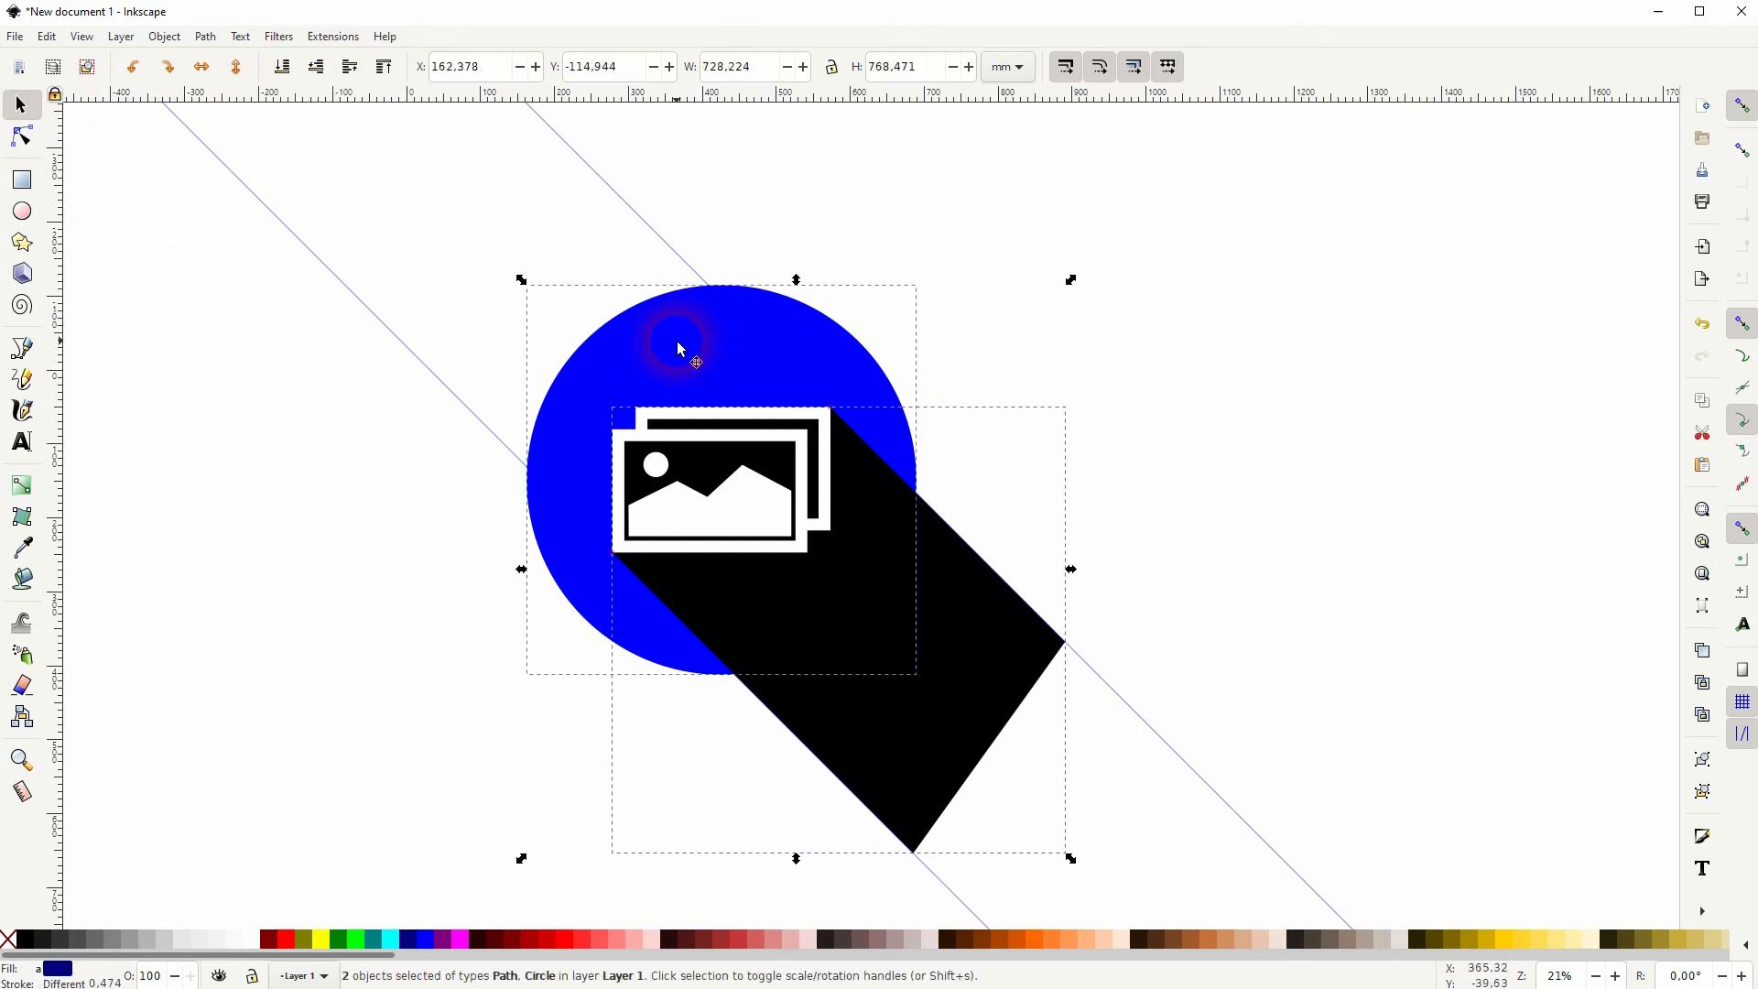
- Intersect the shadow with the circle so only the part inside remains
click(204, 37)
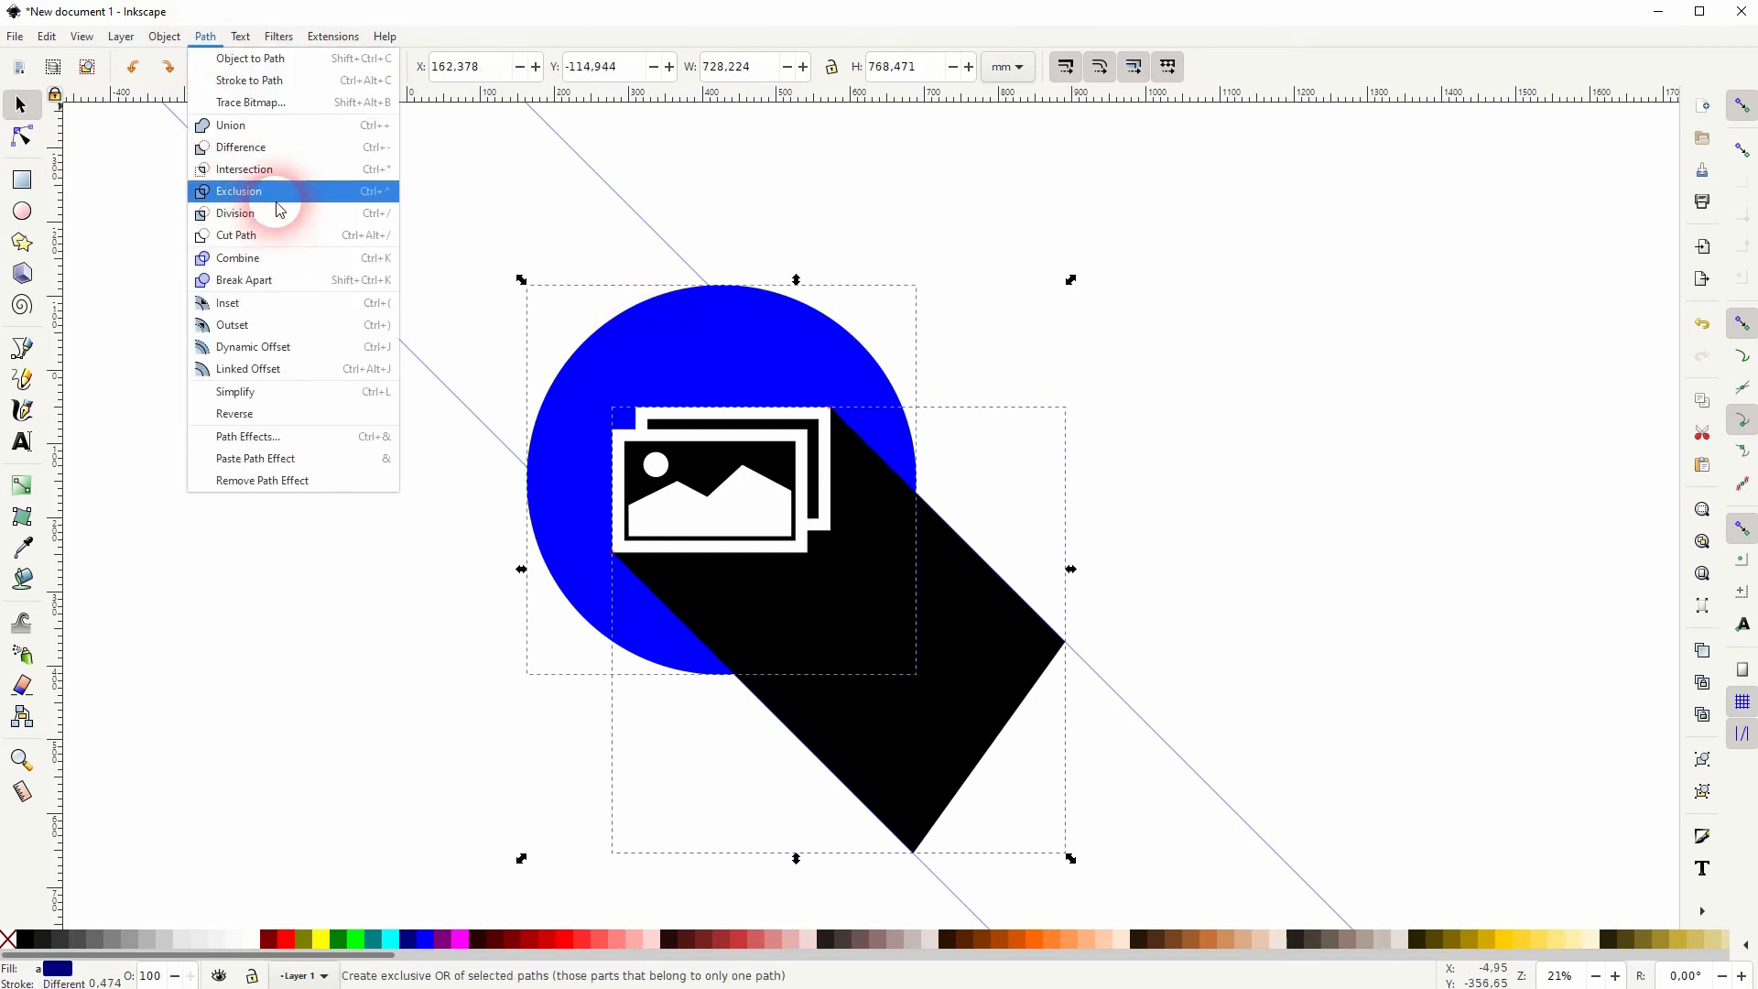
click(238, 190)
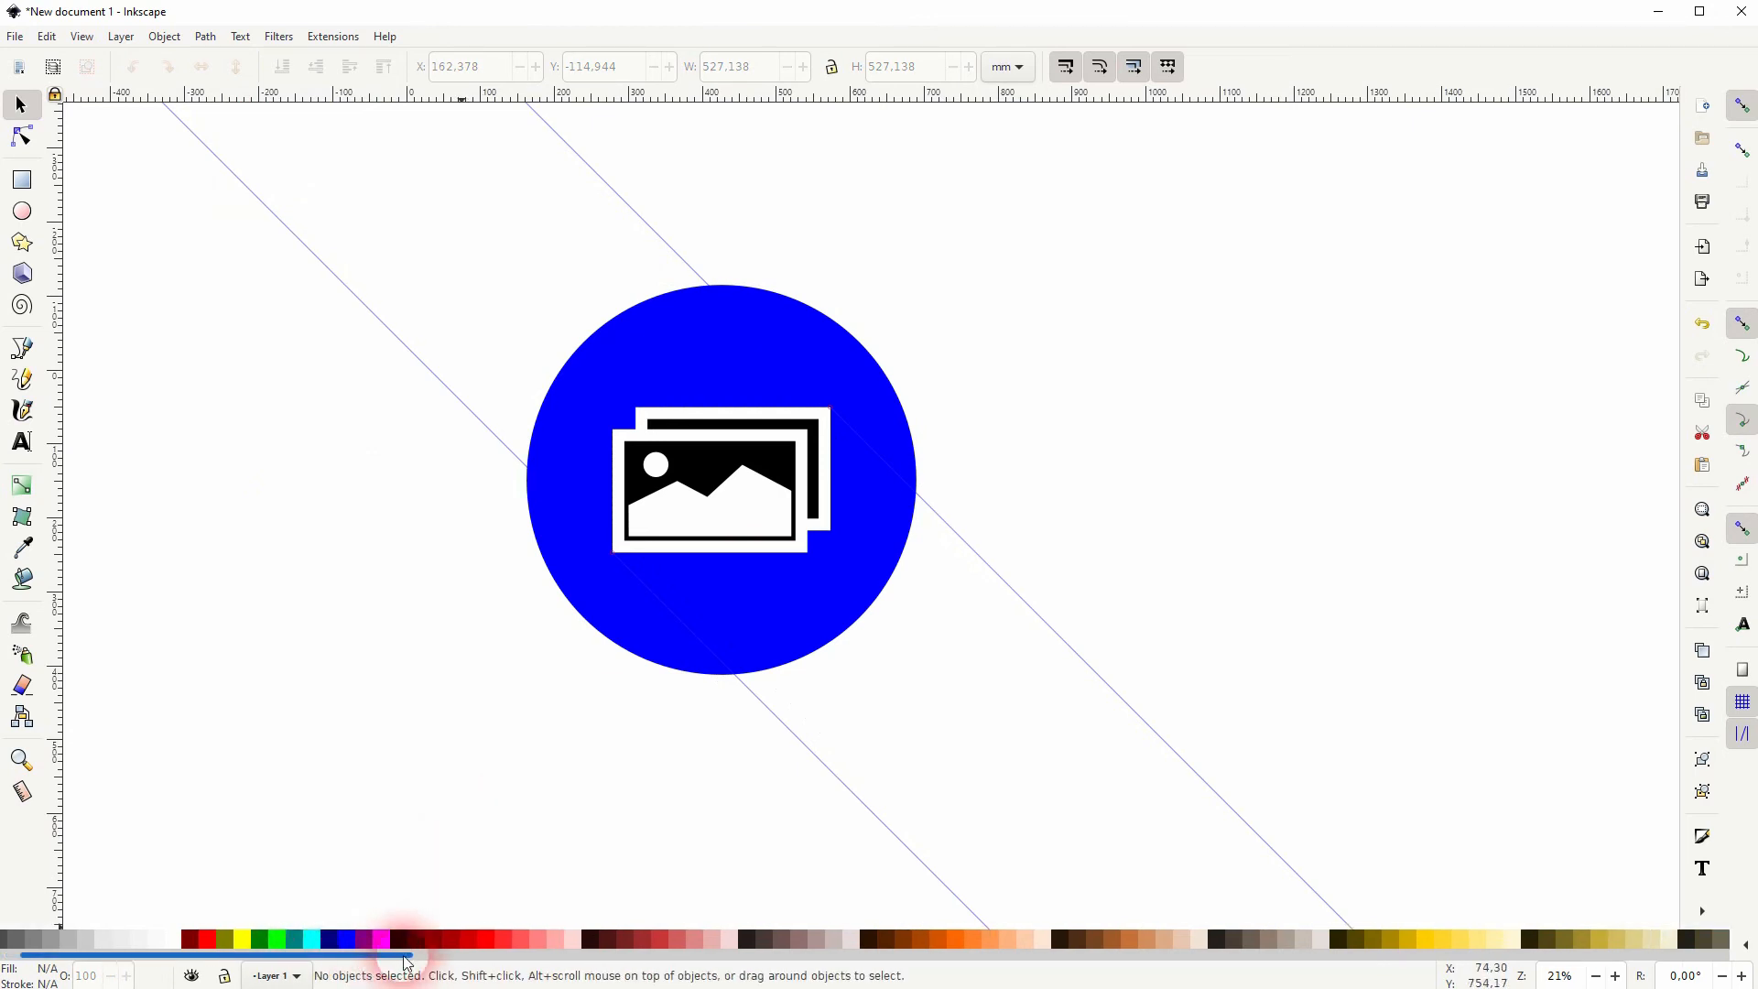
- Fill the circle light pink, the shadow deeper pink, and the pictogram's inner shapes pink
click(722, 480)
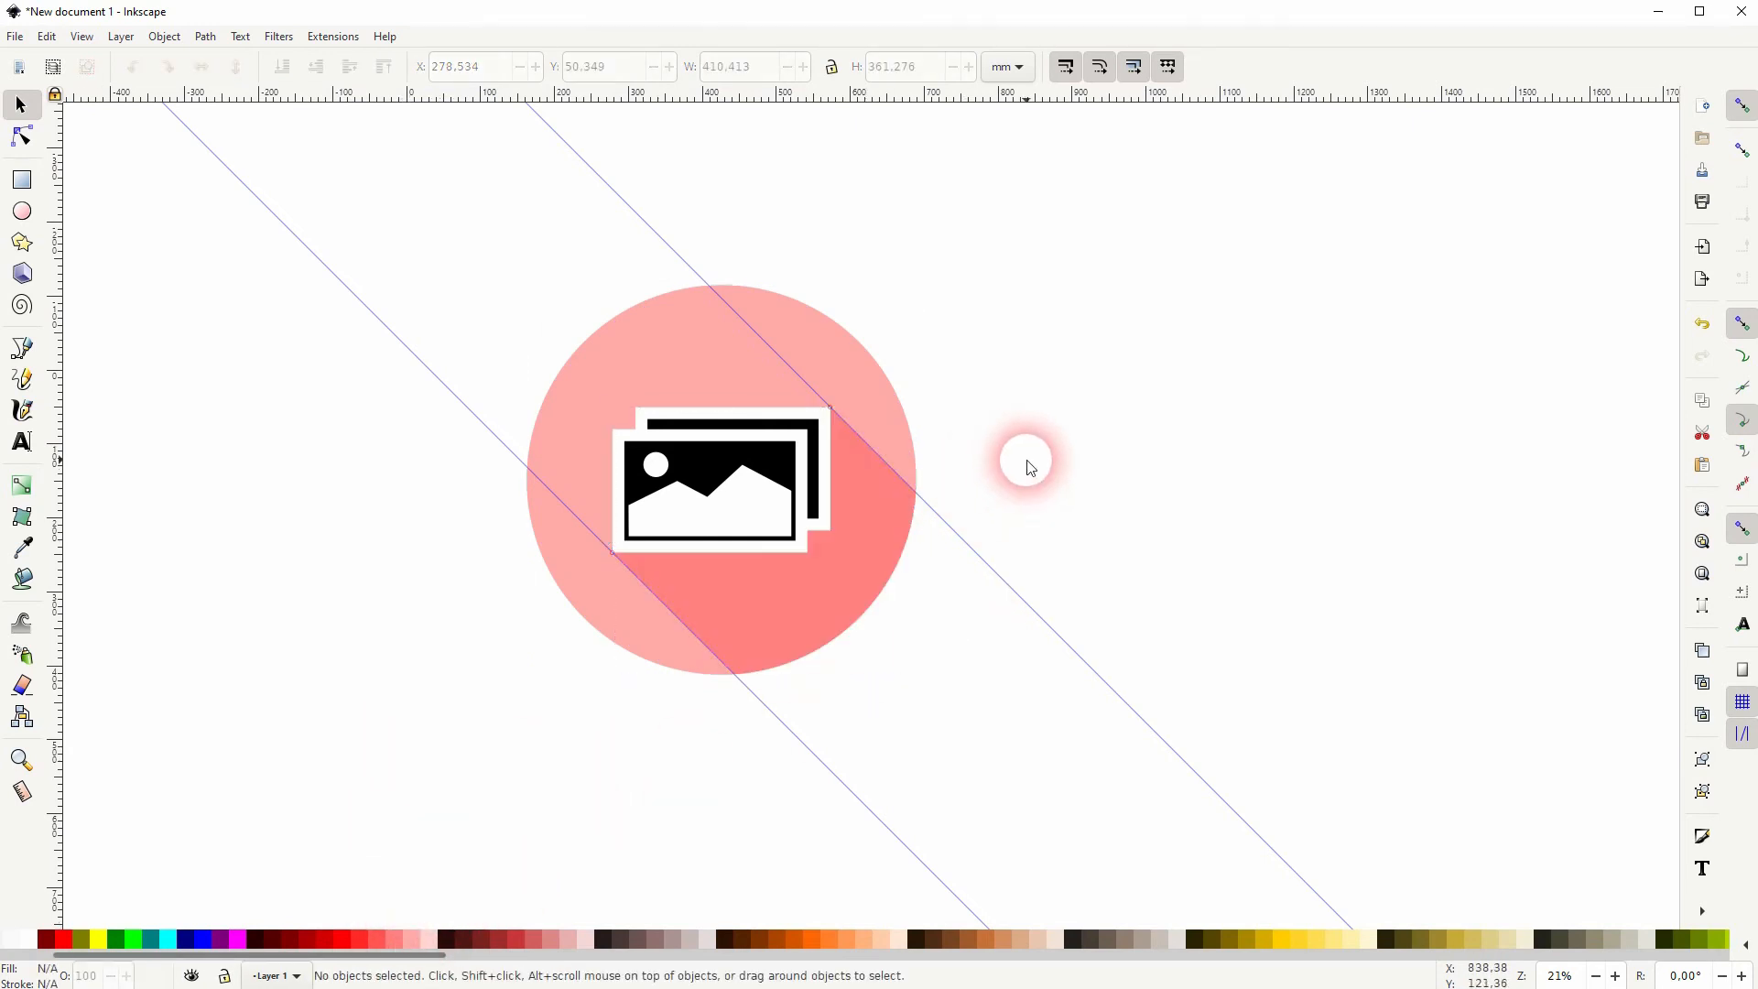
click(748, 468)
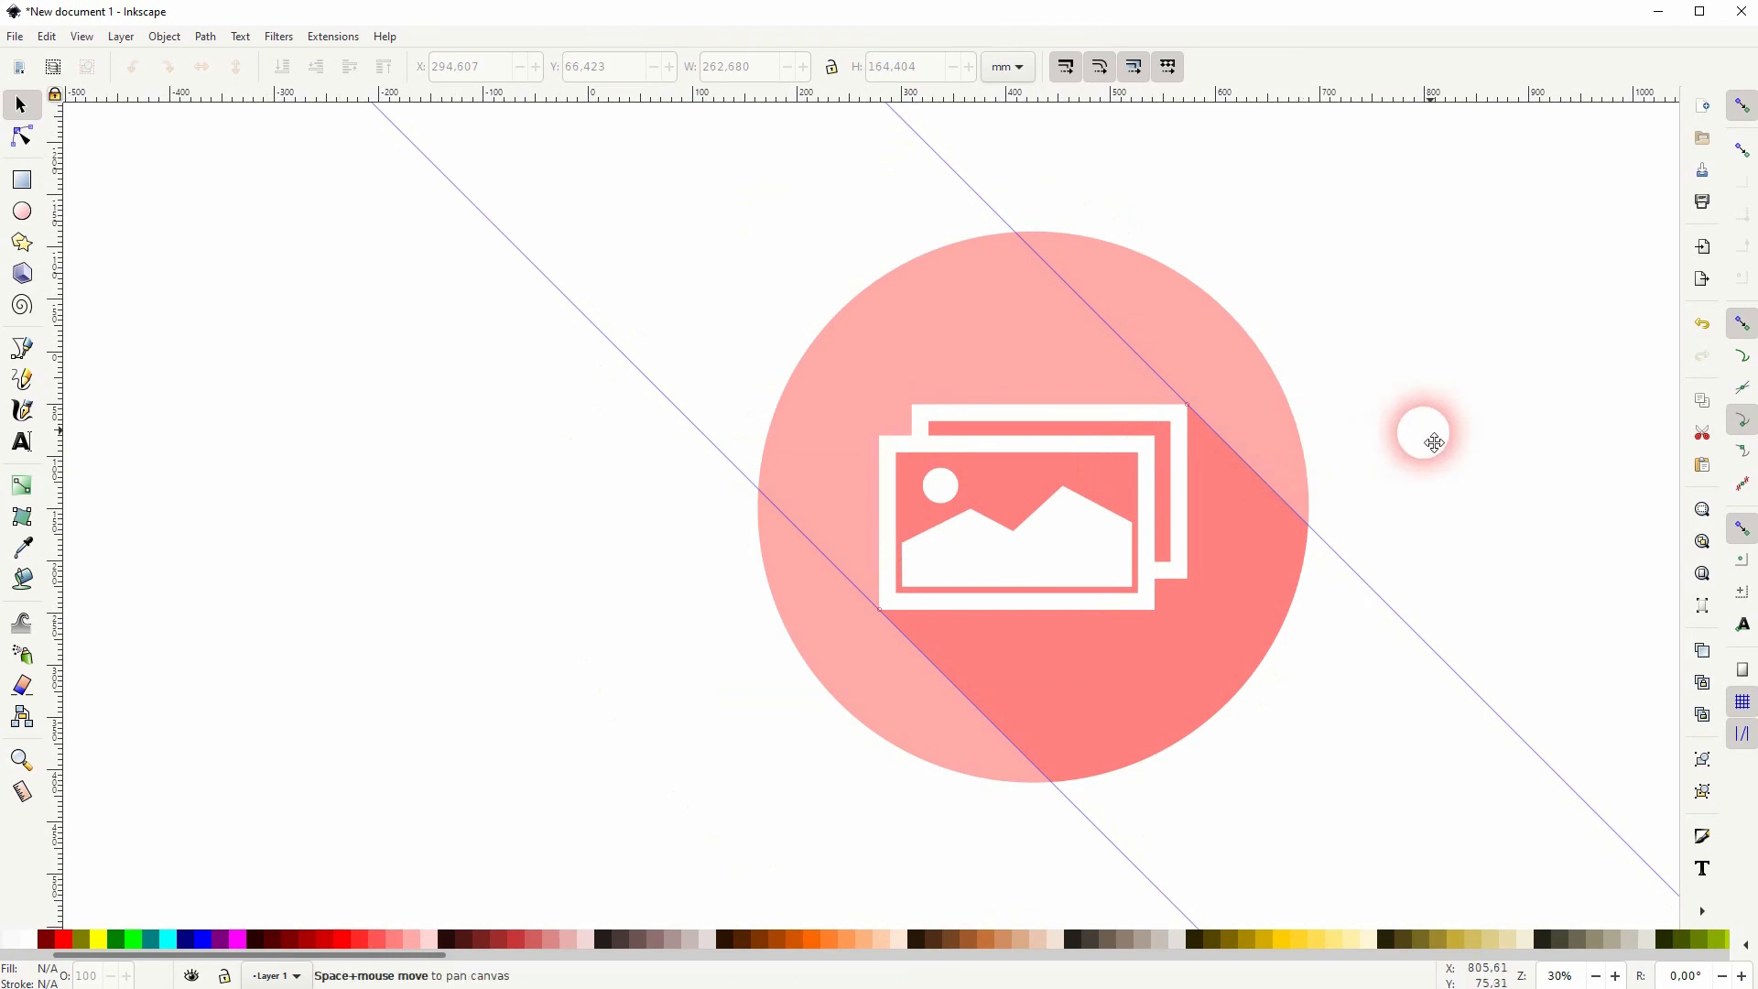
- Delete both diagonal guides, leaving the clean pink icon
scroll(down, 3)
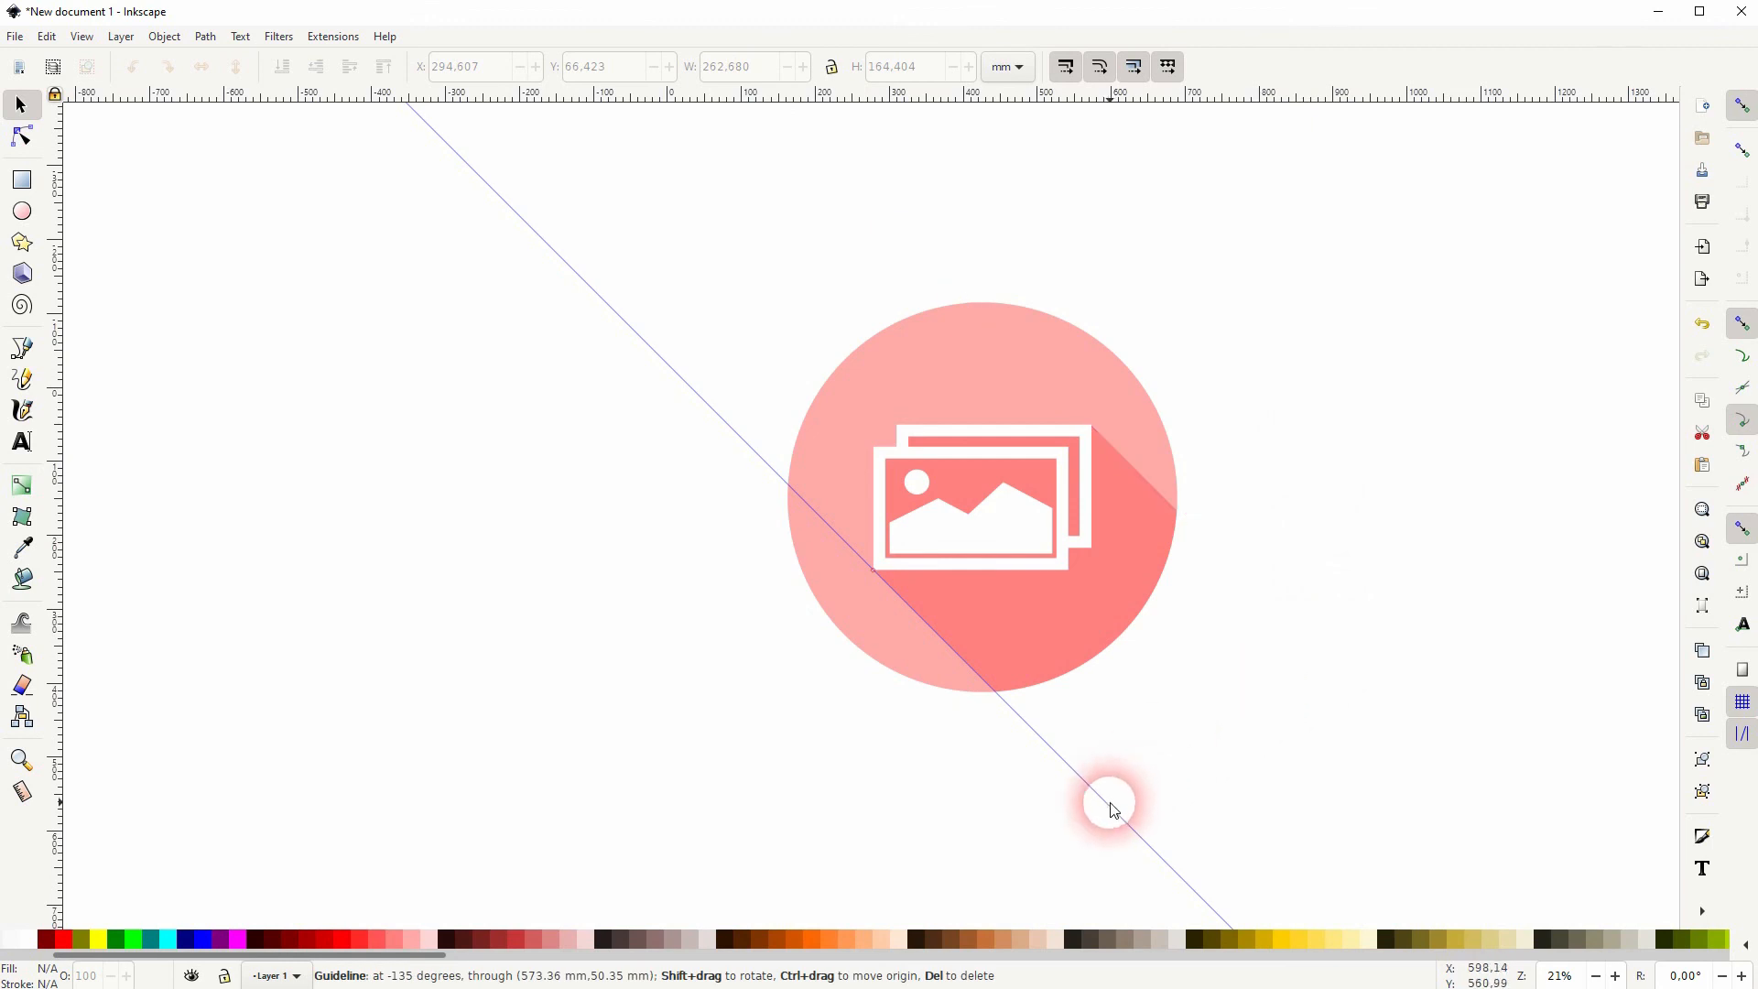
drag(1113, 810, 670, 746)
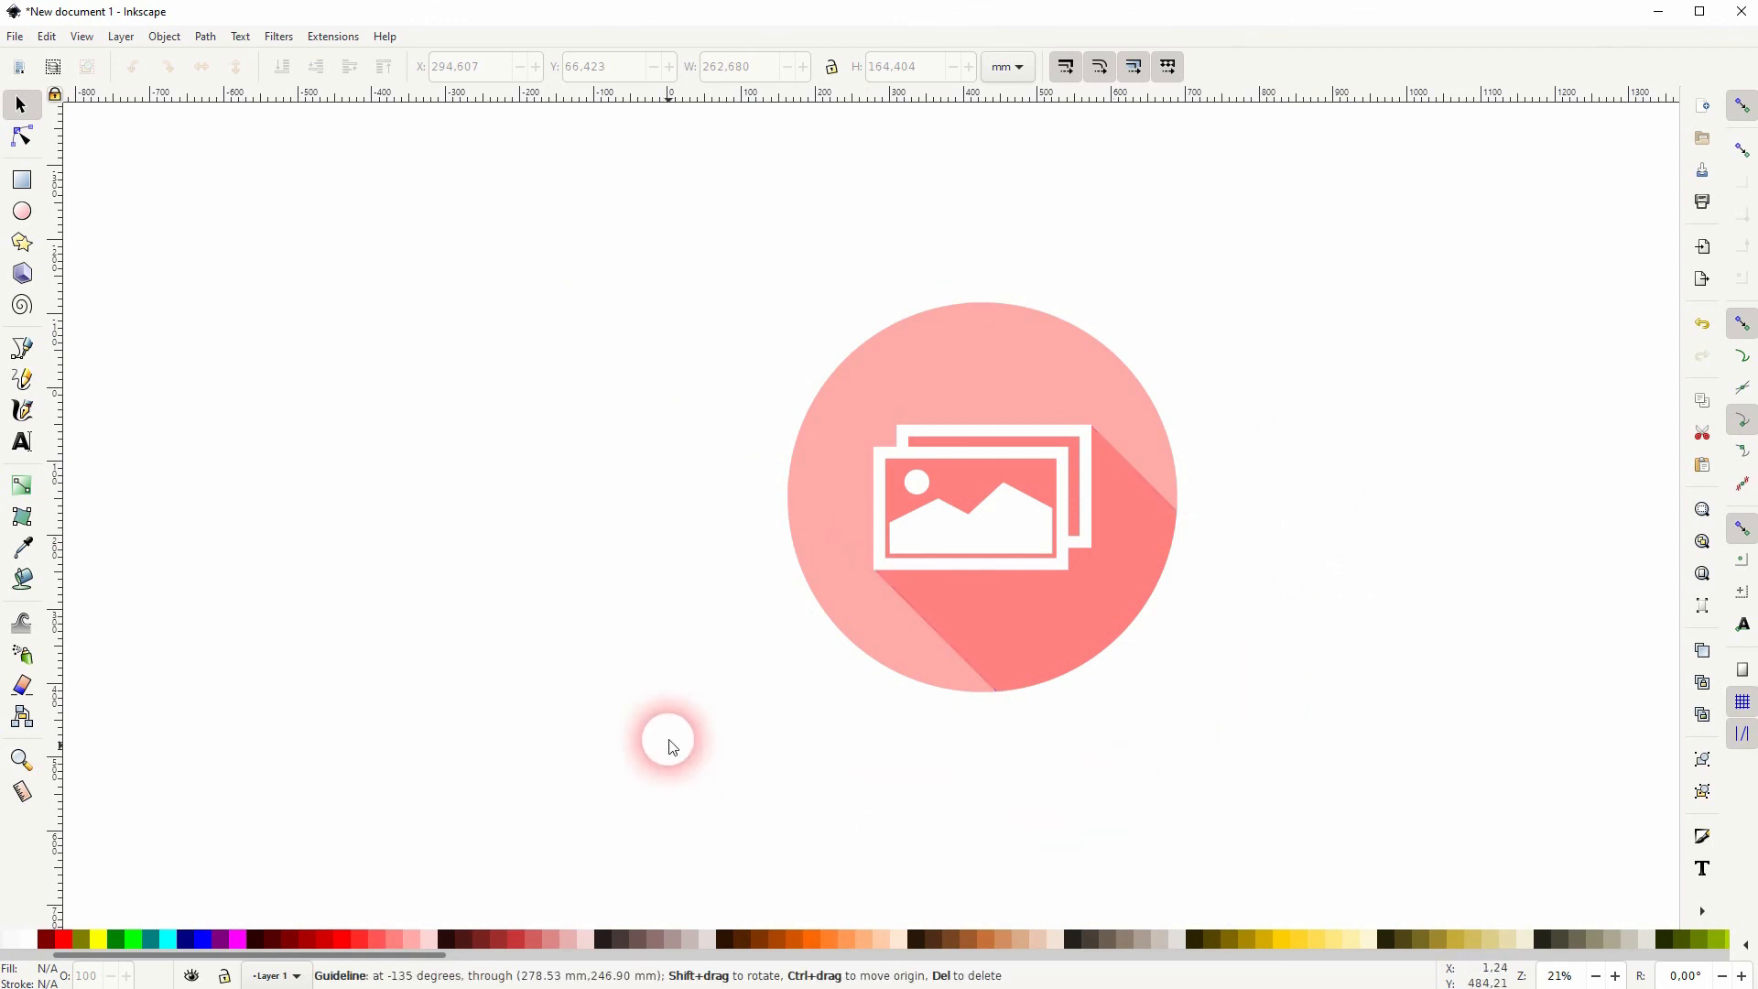